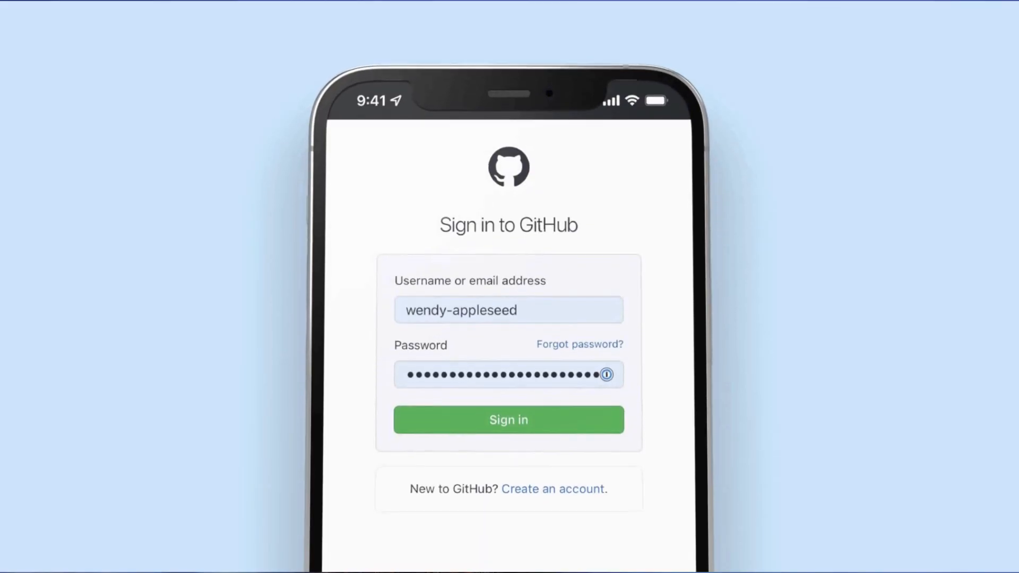
Reach the Best Buy checkout's card number field with 1Password ready to help.
click(509, 419)
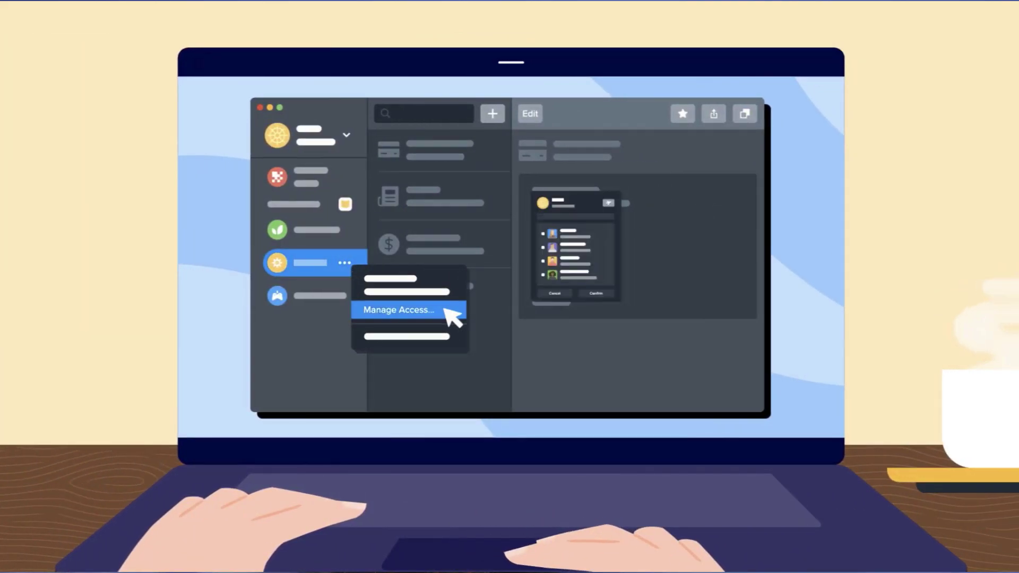
click(397, 309)
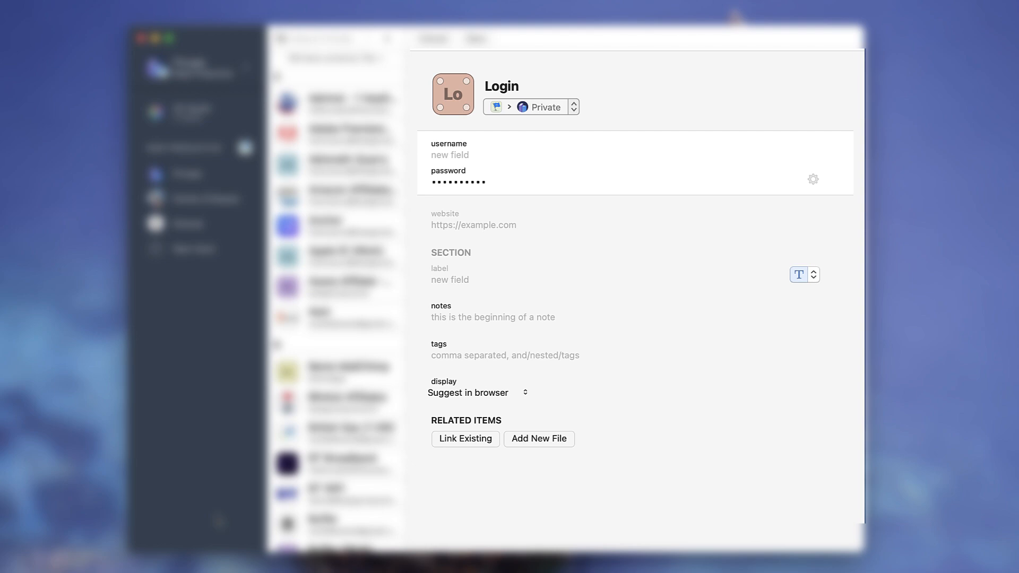
mouse_move(228, 414)
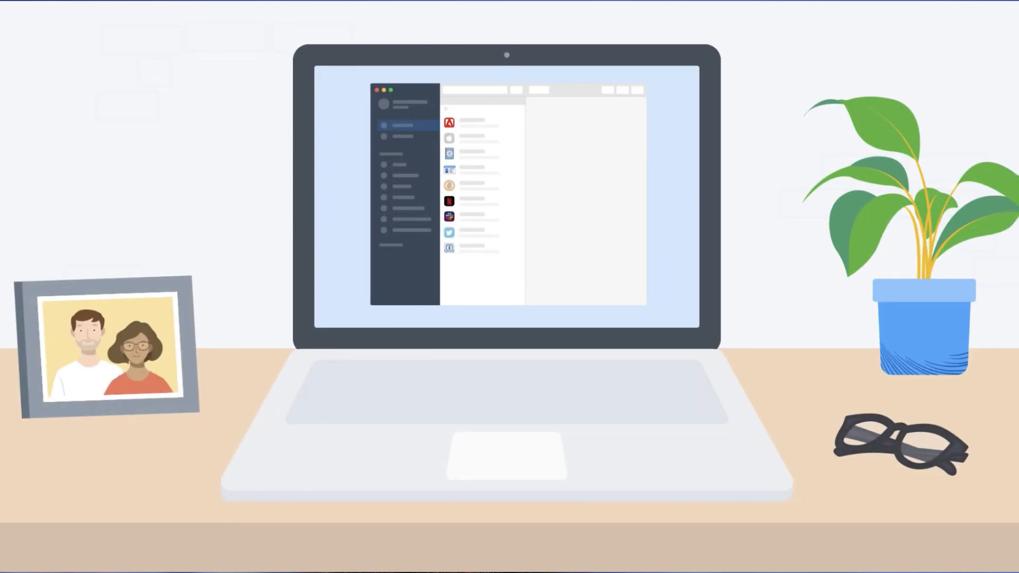
click(478, 201)
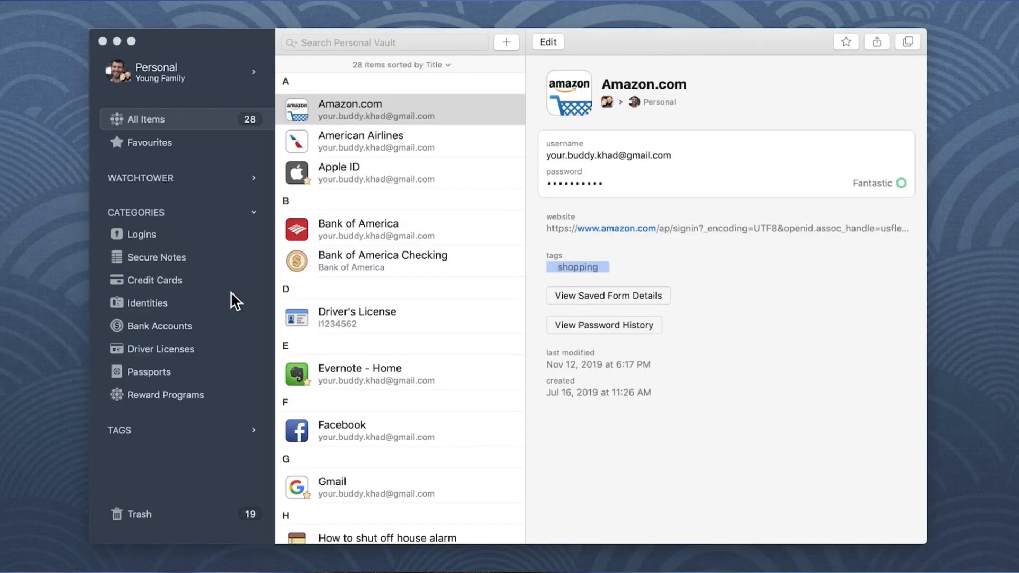
mouse_move(300, 241)
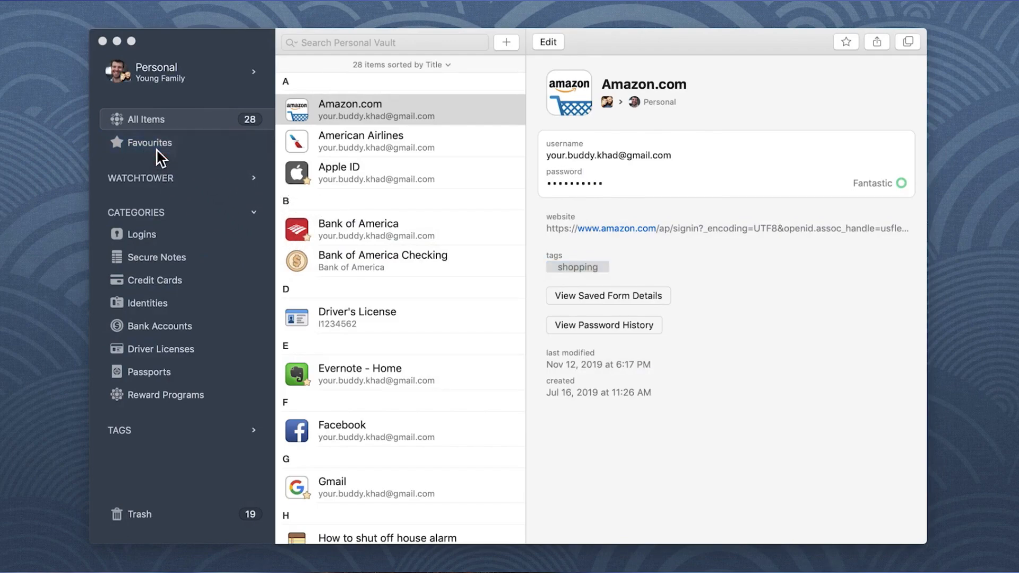
click(400, 229)
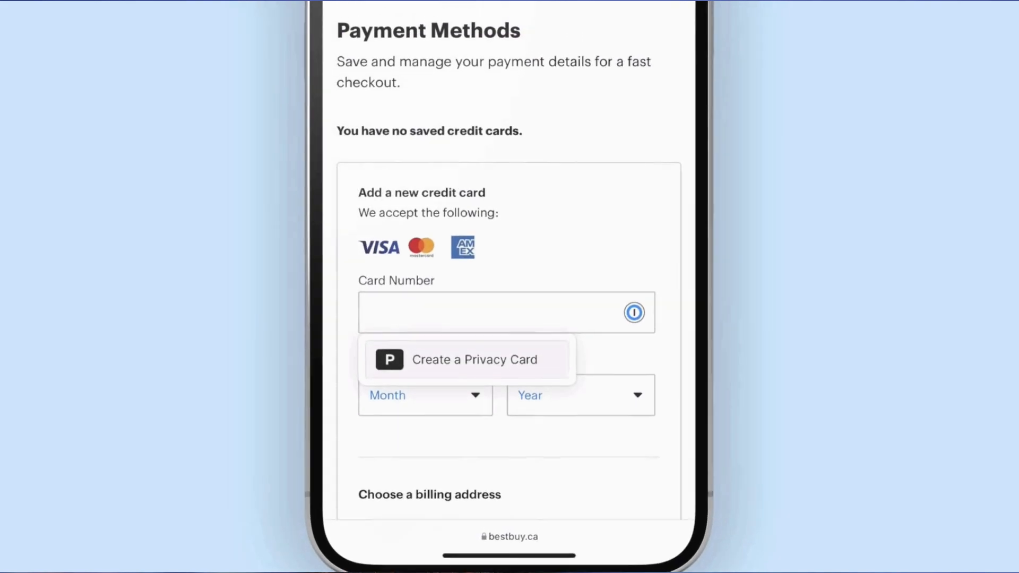
Create a Privacy Card named BestBuy, saved in the Private vault, and fill it.
click(474, 360)
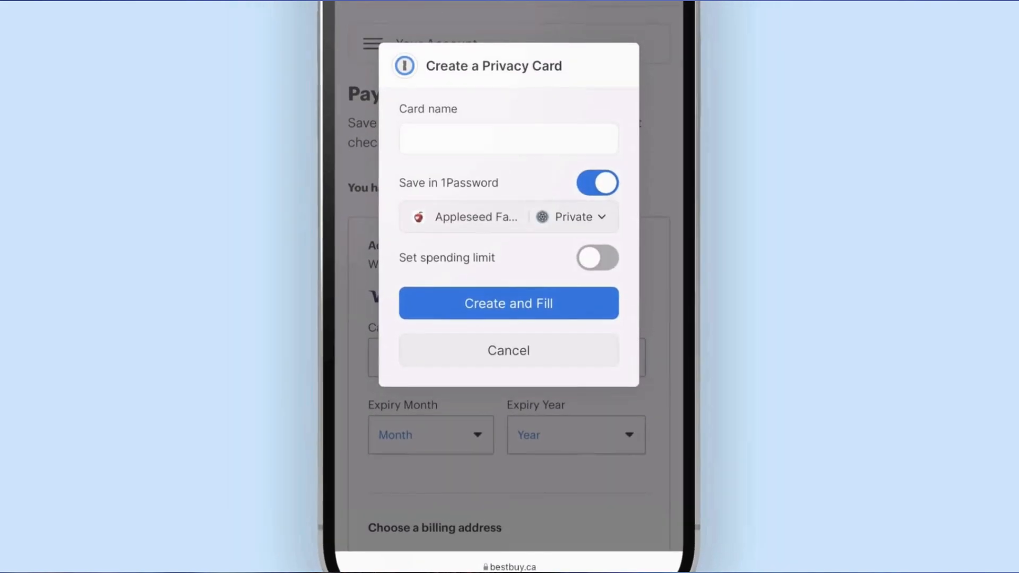
text(BestBuy)
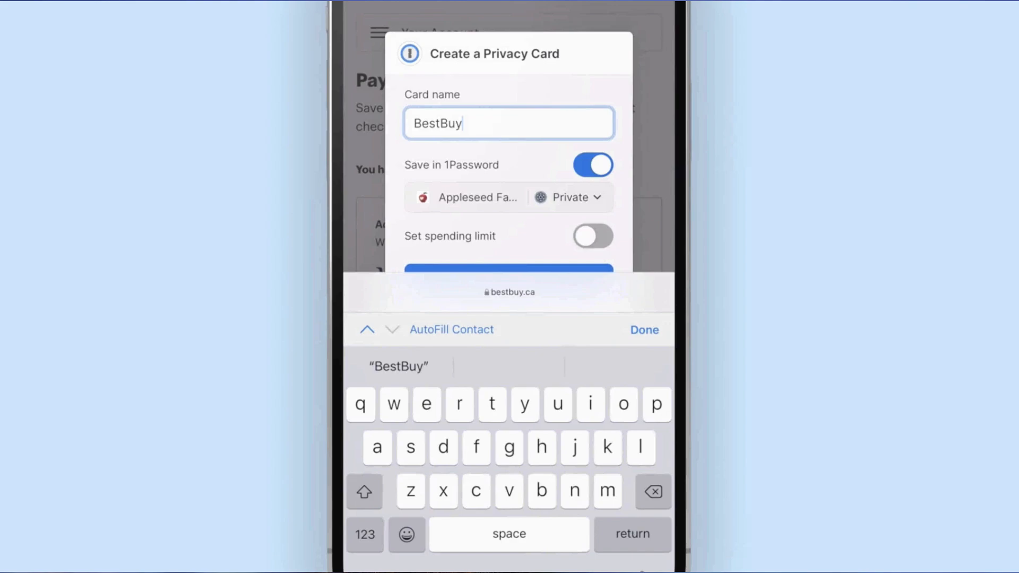
click(592, 236)
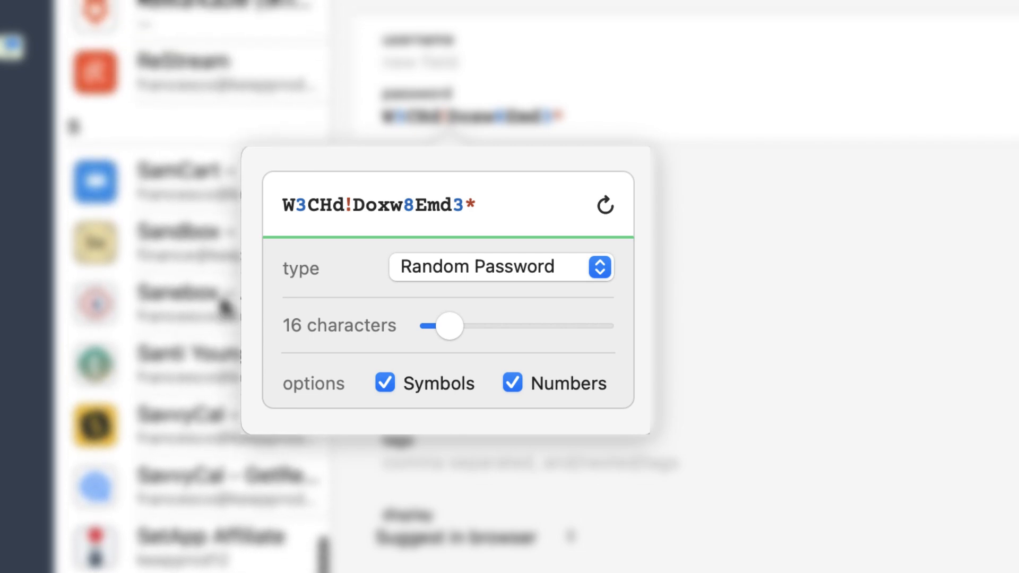
Try the Memorable Password and PIN Code generator types, then return to Random Password.
click(500, 268)
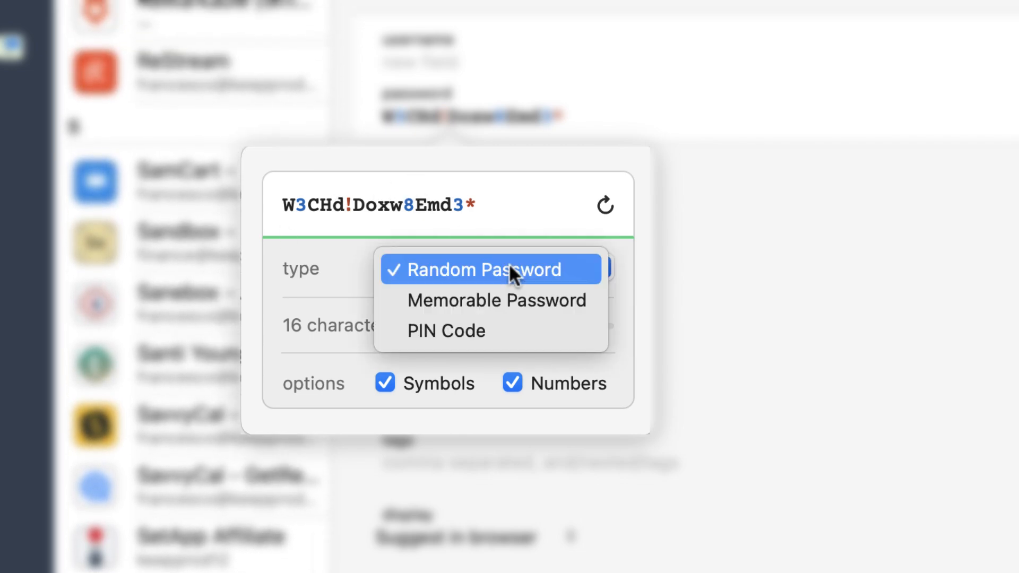
click(496, 300)
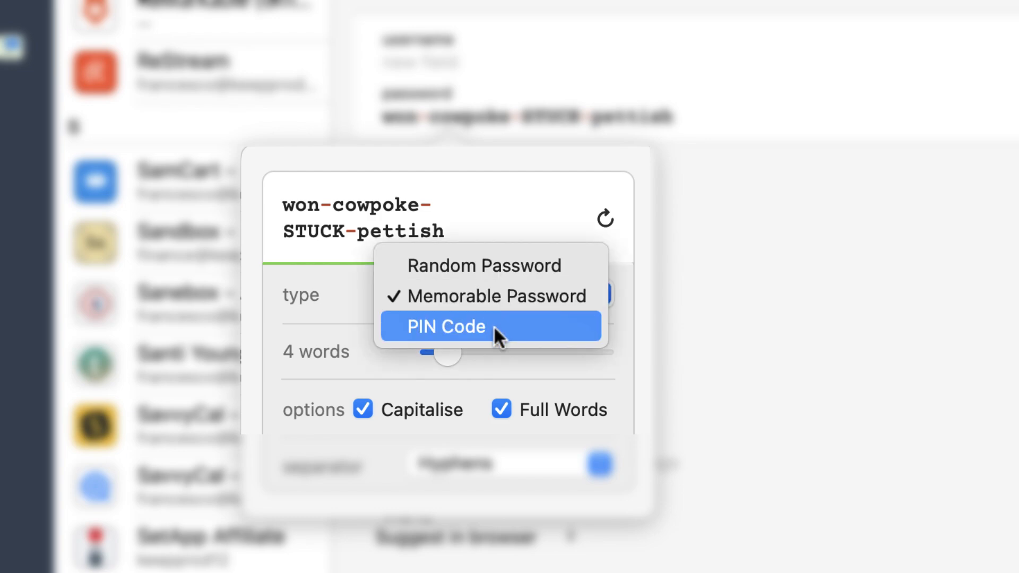
click(447, 325)
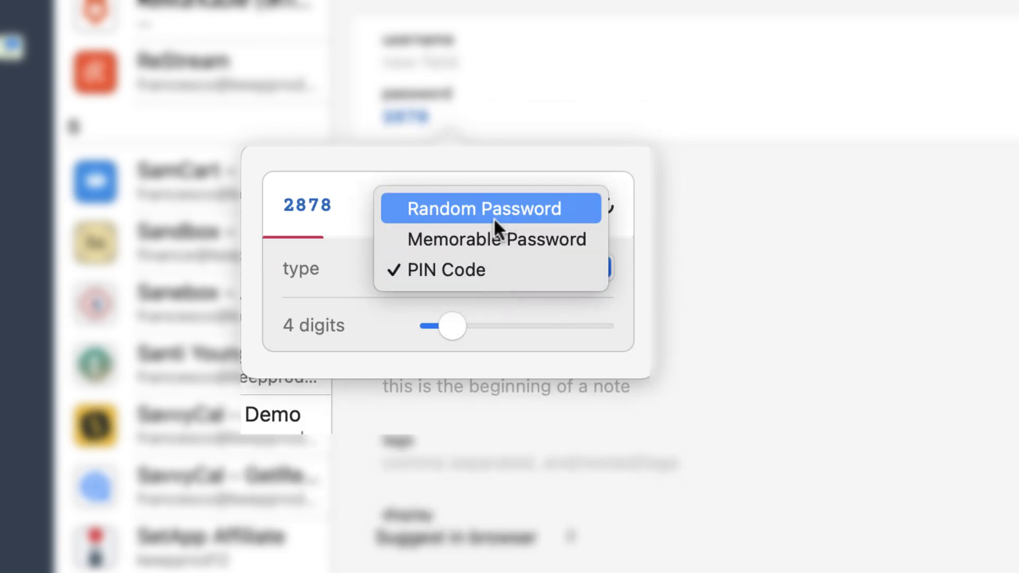
click(484, 209)
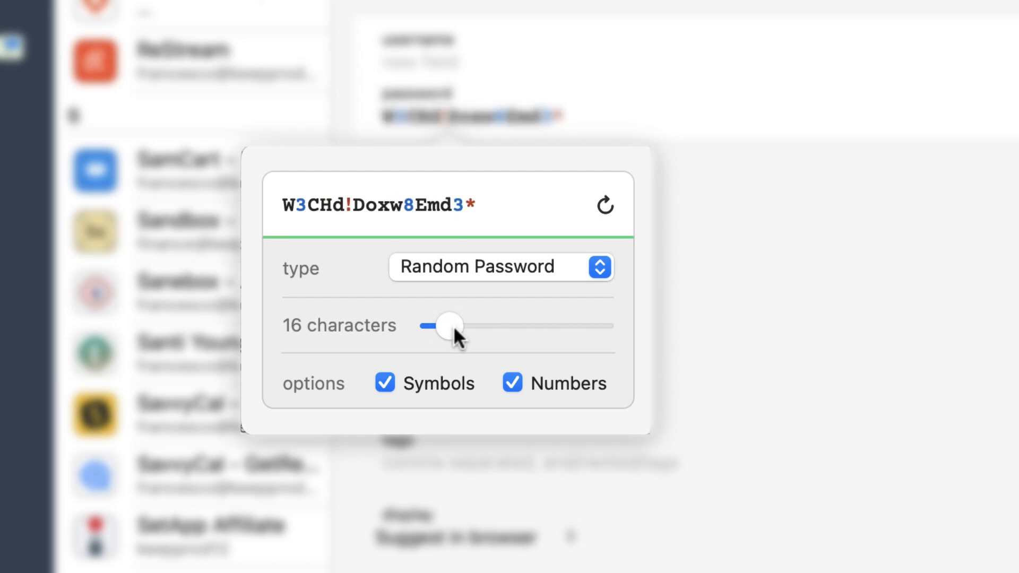
mouse_move(360, 297)
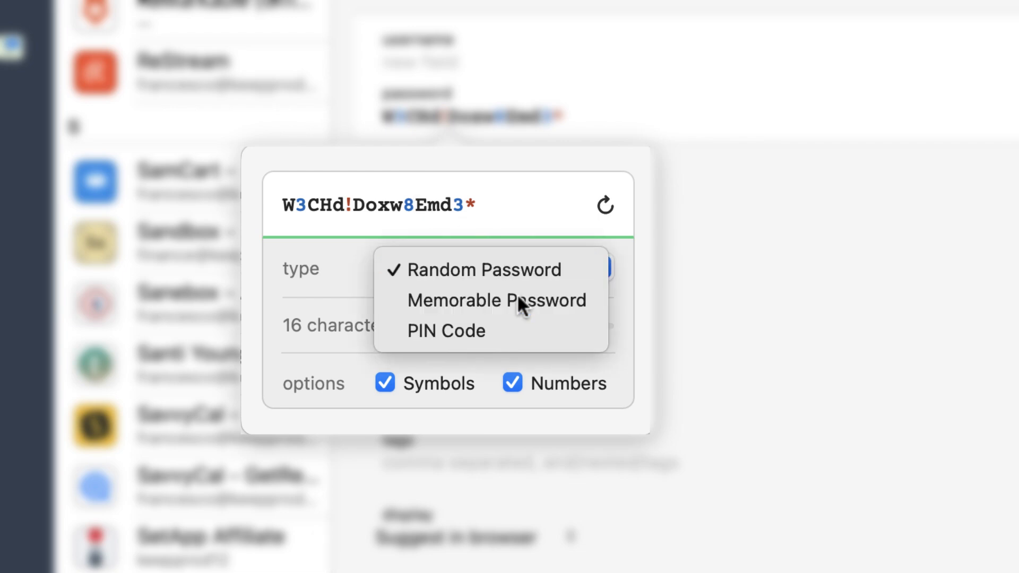
Settle on a memorable four-word password as the generated type.
click(496, 299)
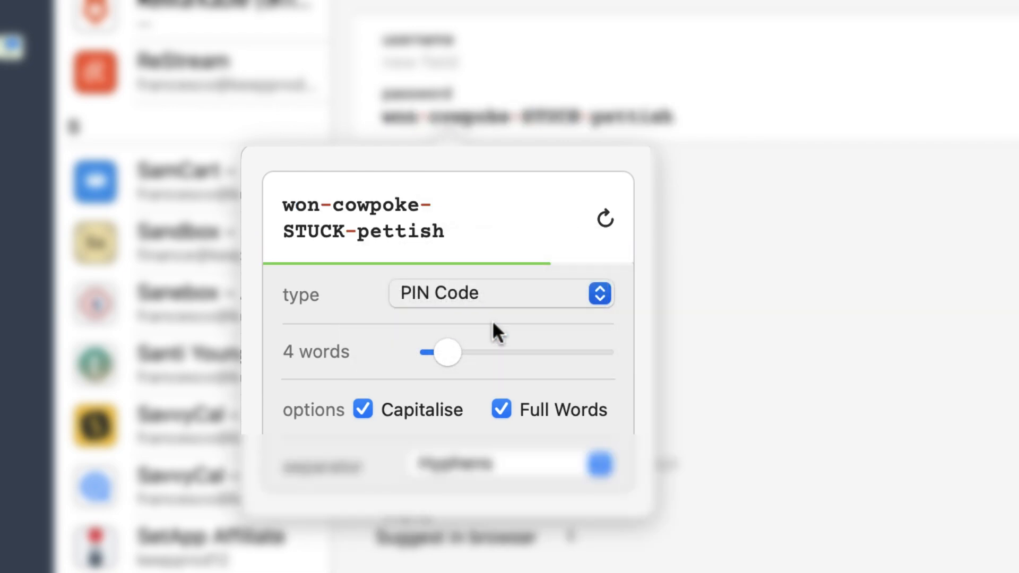
click(500, 293)
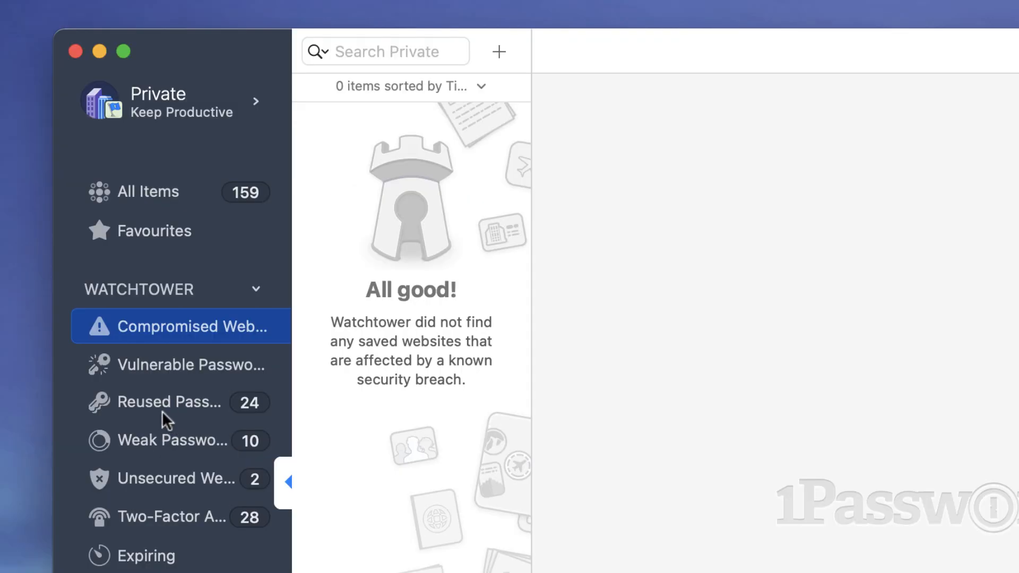
mouse_move(174, 444)
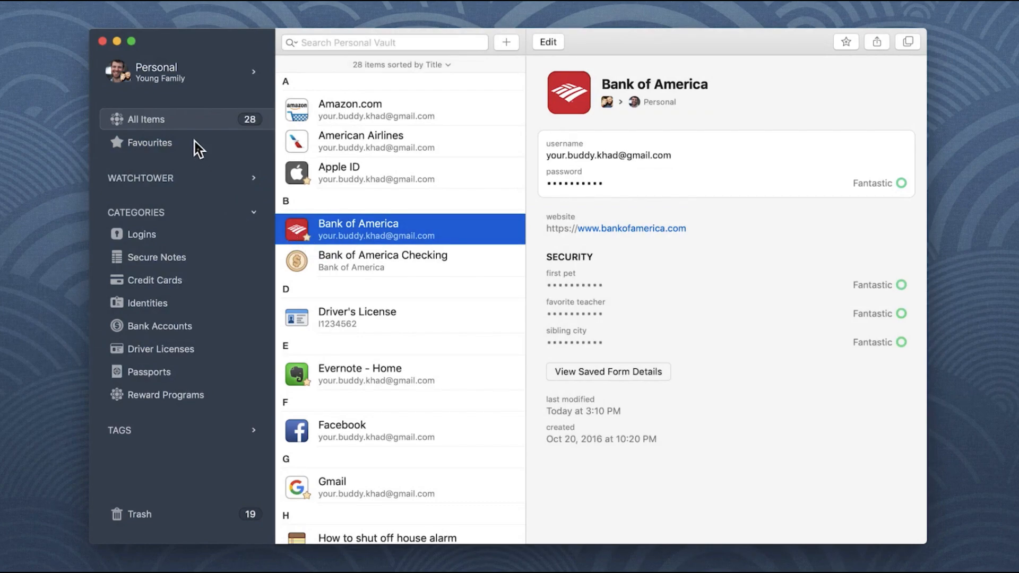
Show only the Personal vault's six favourites and expand the Tags section.
click(149, 142)
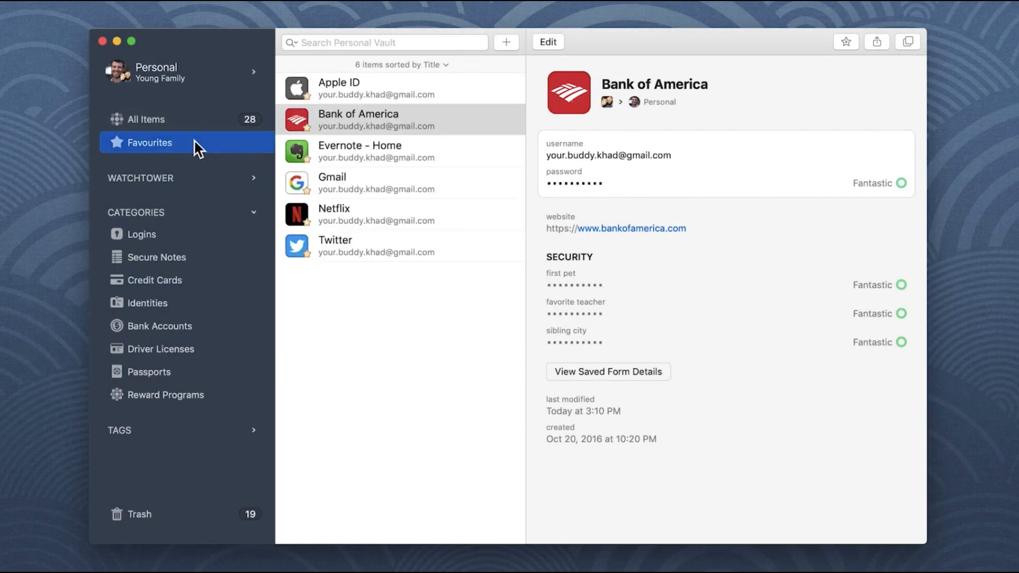
click(253, 430)
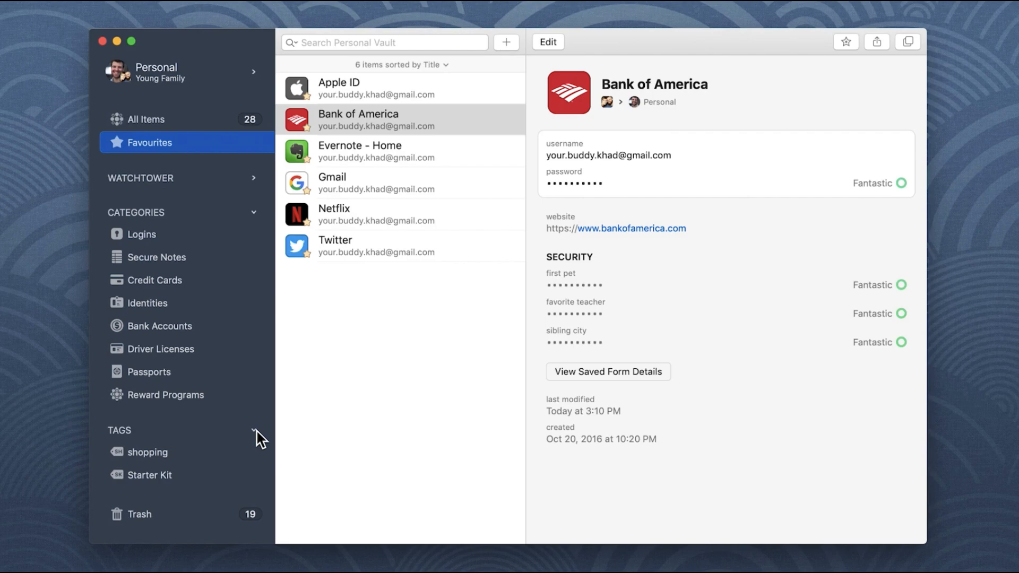
mouse_move(396, 299)
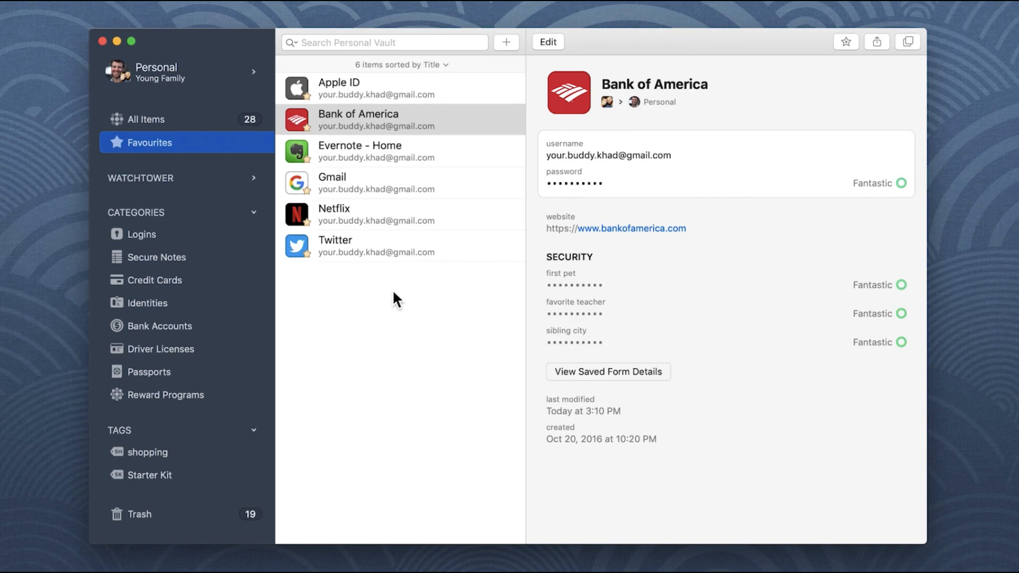
Add a finance tag to the Bank of America login and save the item.
click(547, 41)
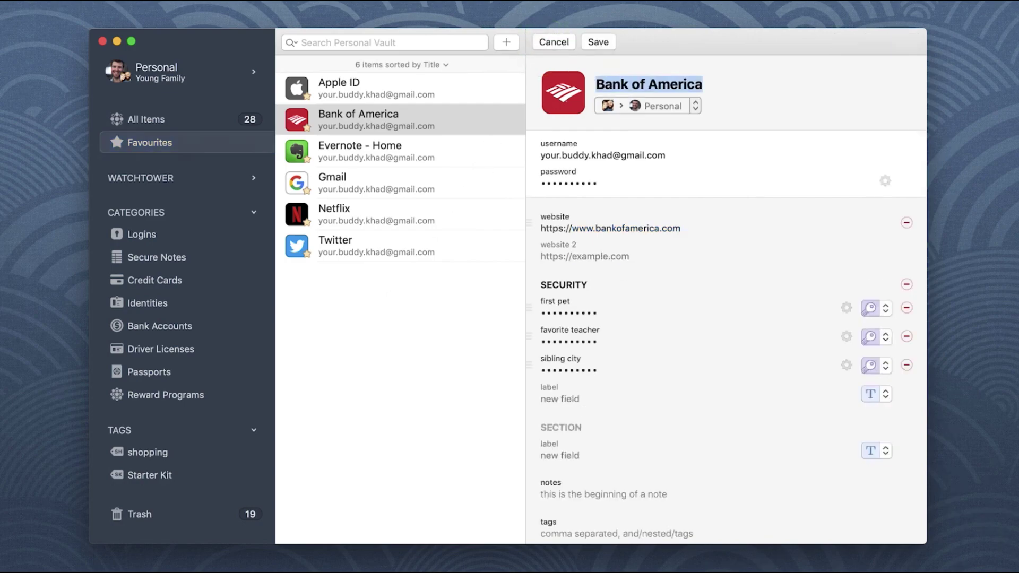
scroll(down, 3)
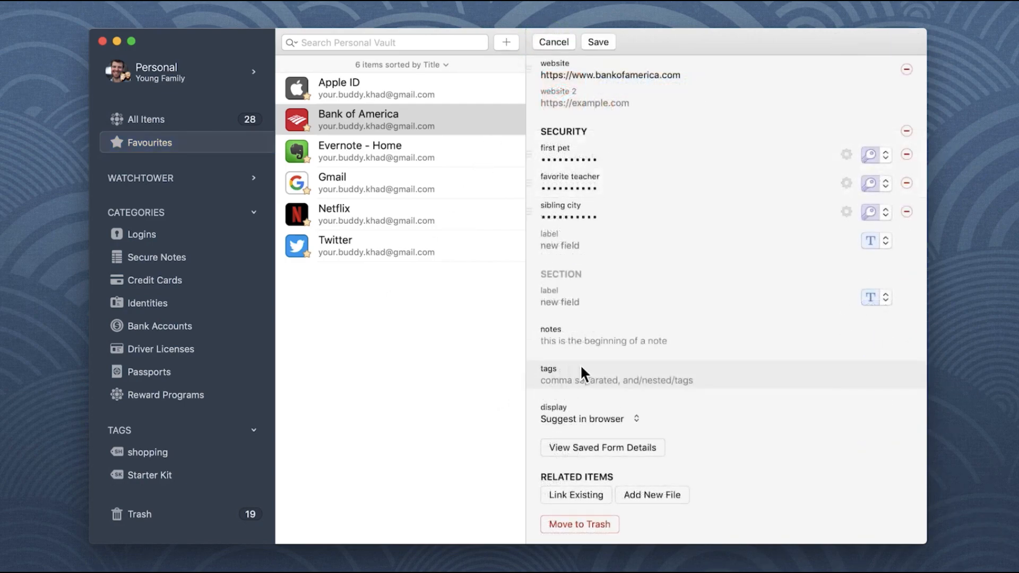
text(finance)
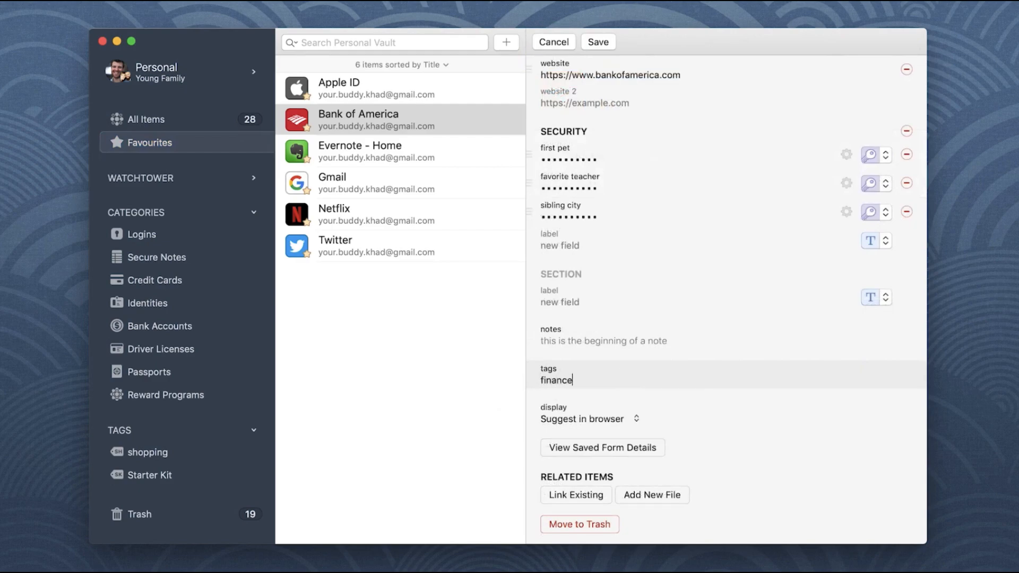
click(597, 42)
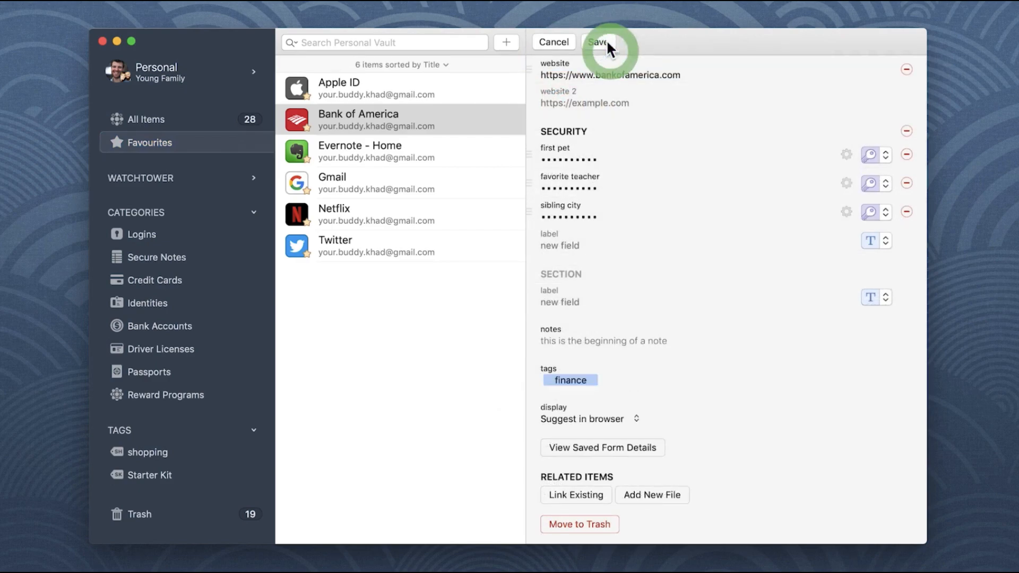
click(598, 41)
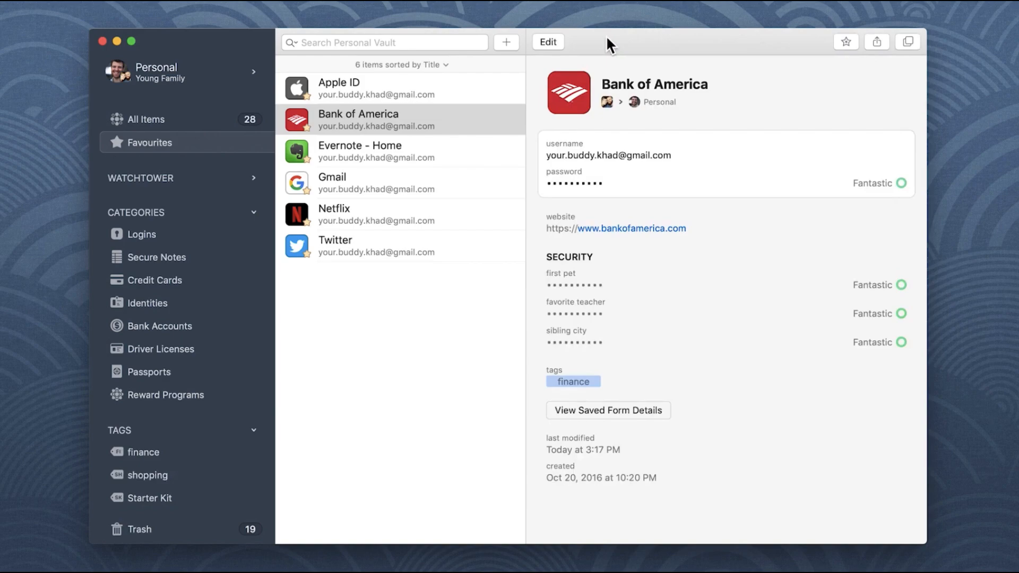
click(145, 119)
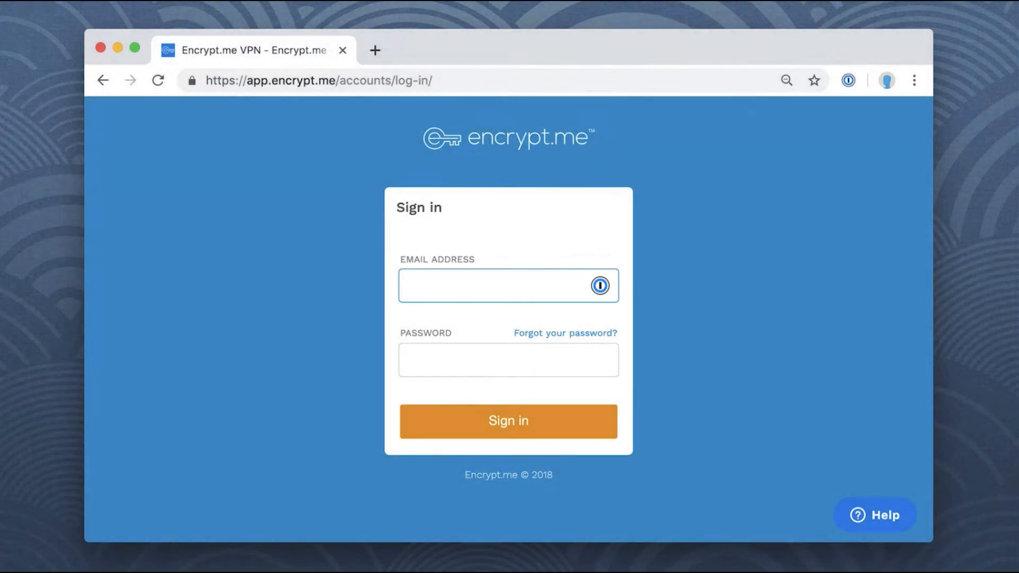
Enter the username khad_youn in the Encrypt.me email address field.
text(khad_youn)
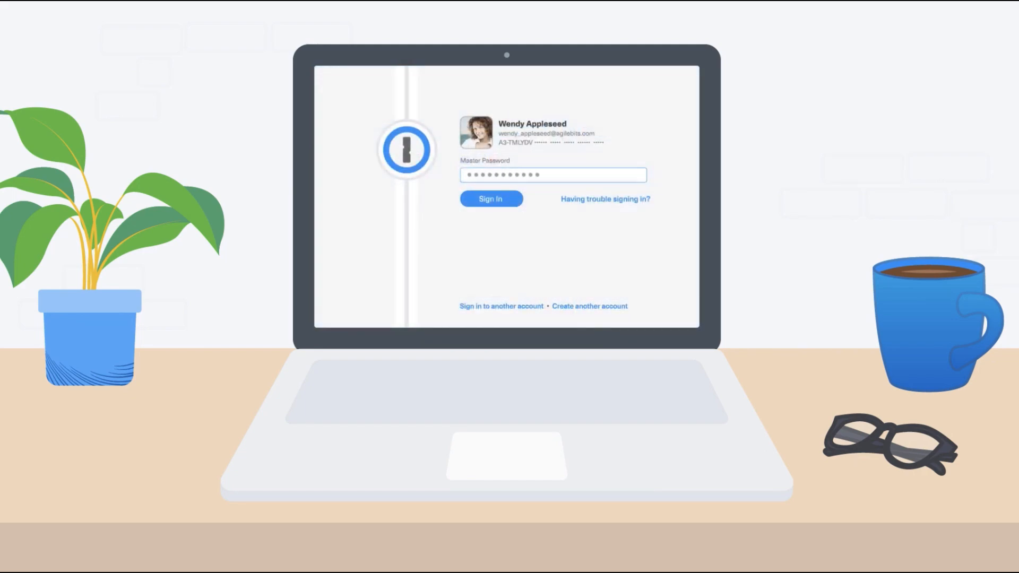
Sign in to 1Password.com and view Wendy Appleseed's Person Details from the People list.
click(490, 198)
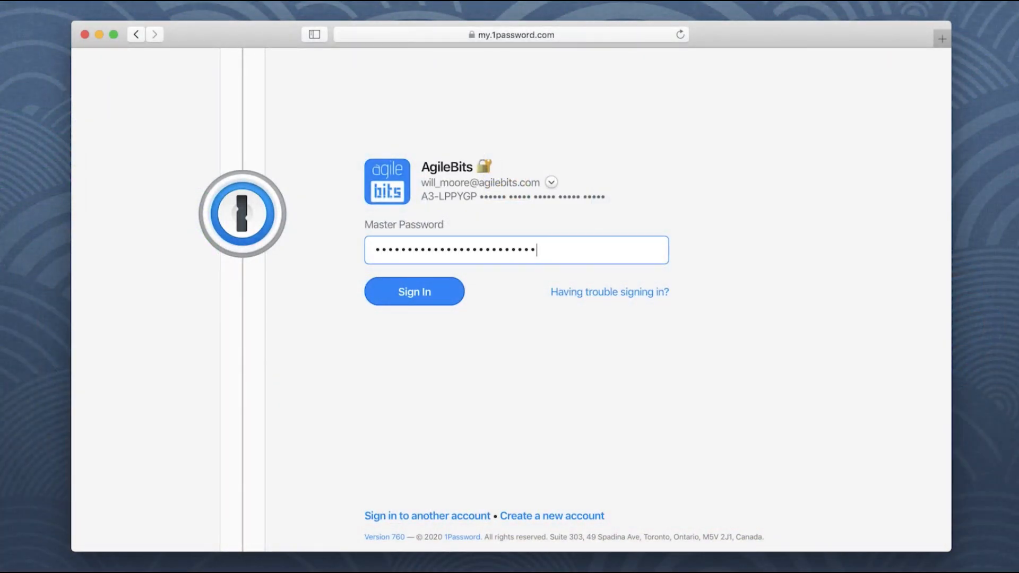
click(414, 291)
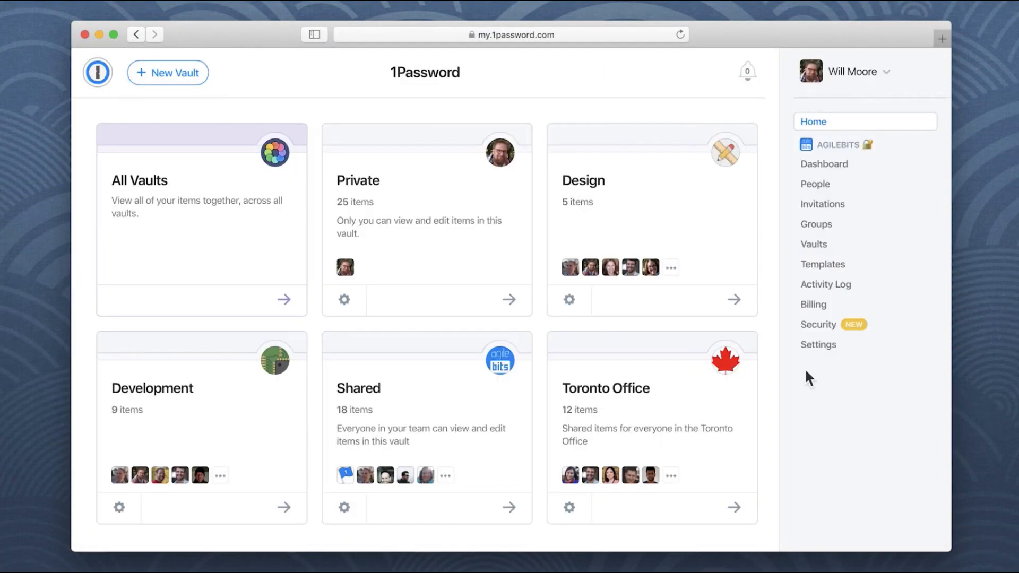
click(815, 183)
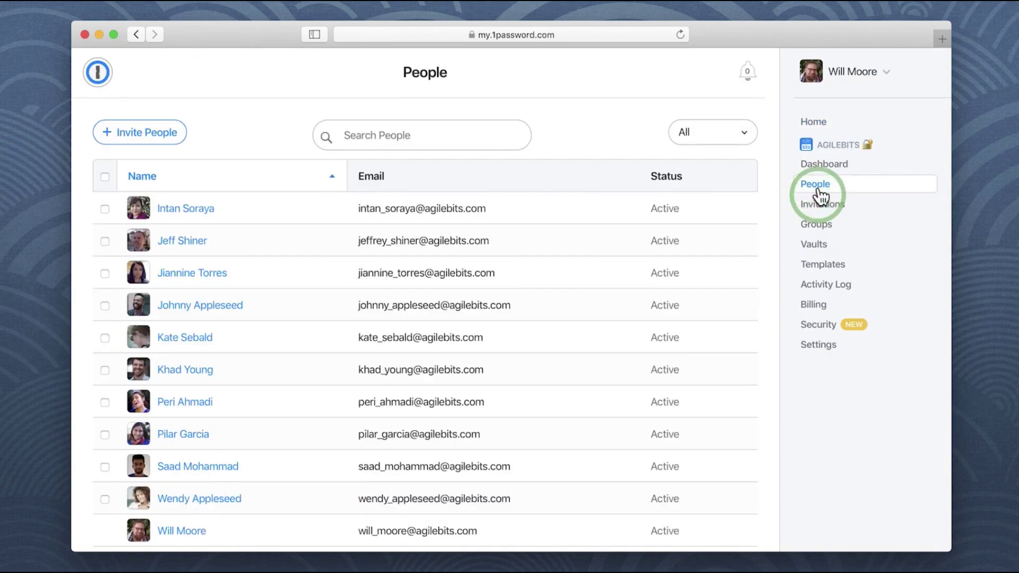
mouse_move(199, 499)
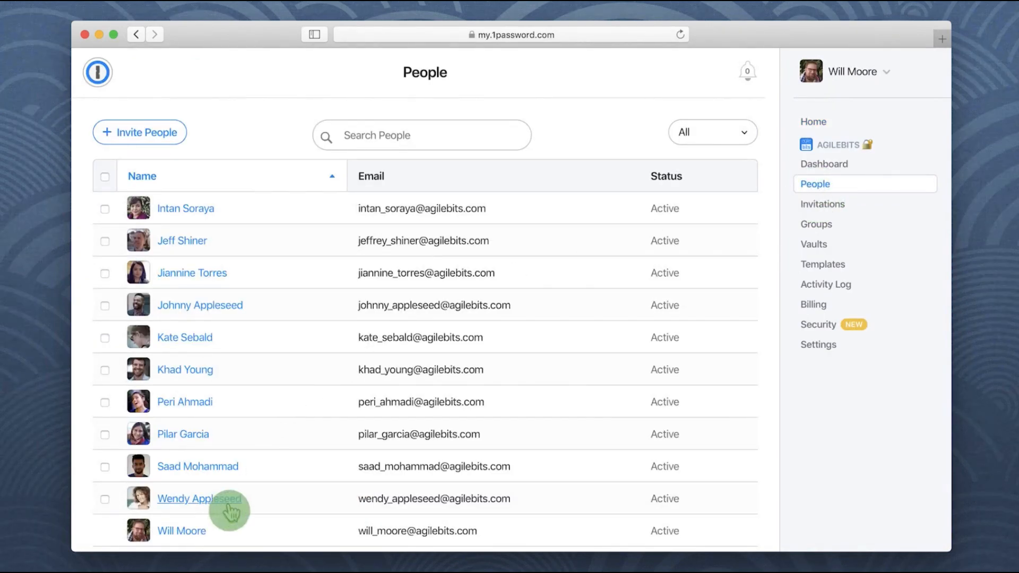
click(200, 499)
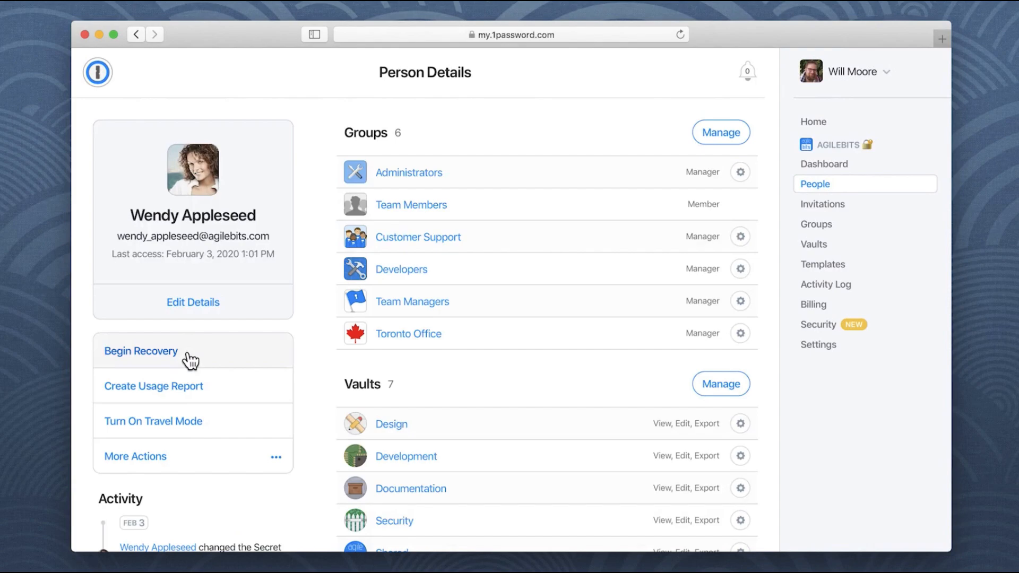
click(140, 351)
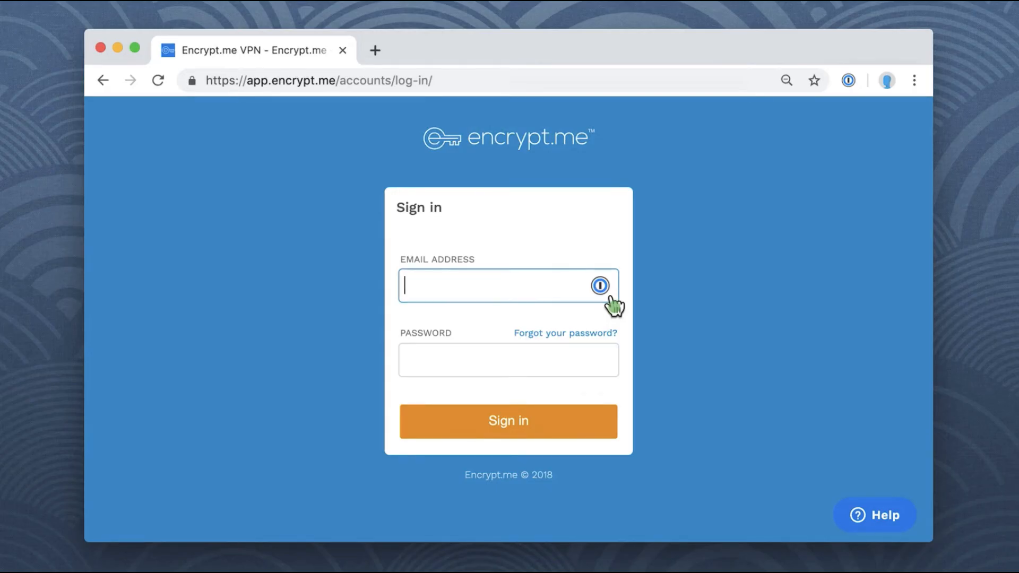
Autofill the Encrypt.me - Work and Evernote - Work logins from the inline menu.
click(599, 285)
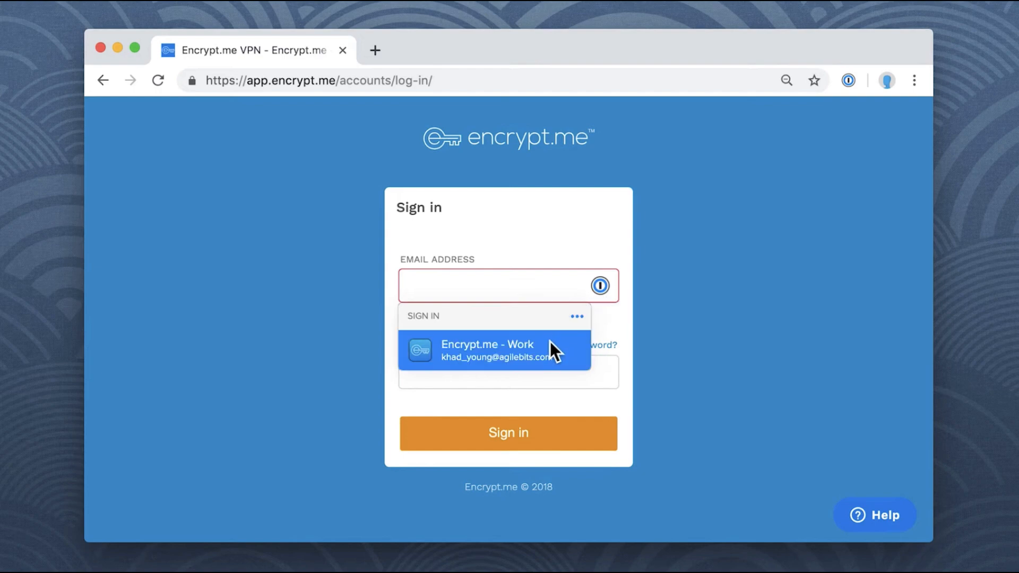
click(492, 351)
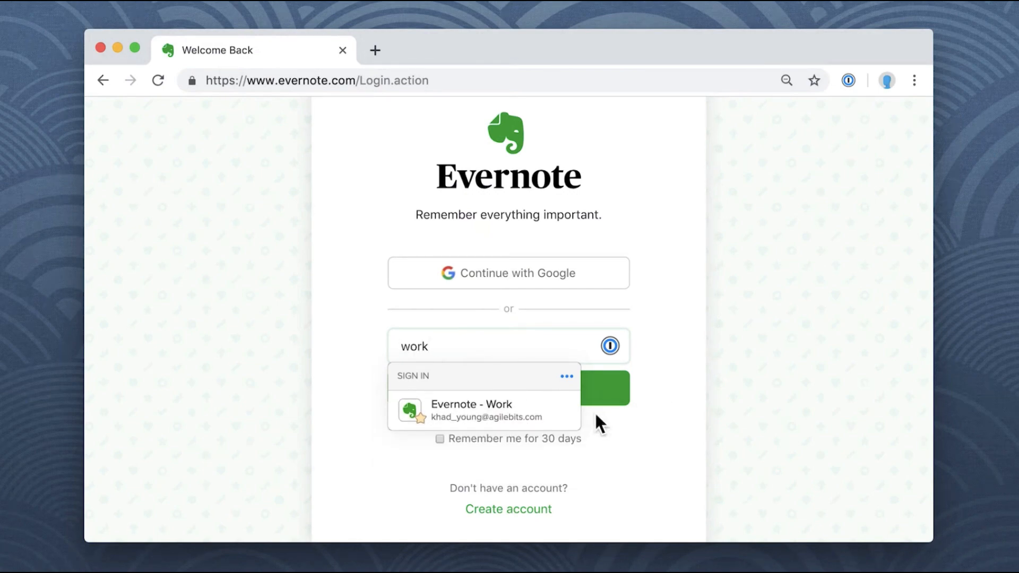
click(488, 411)
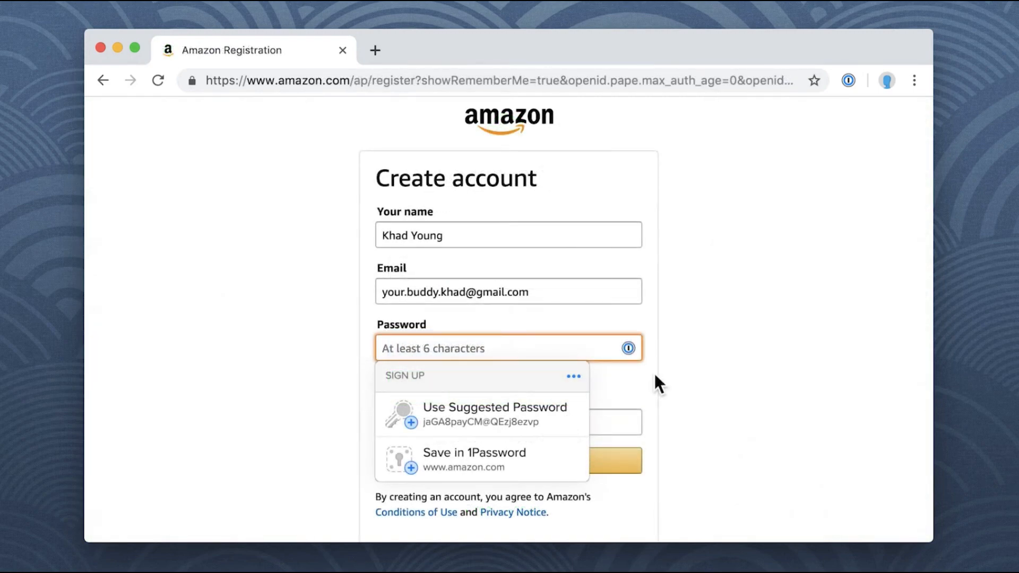
mouse_move(585, 415)
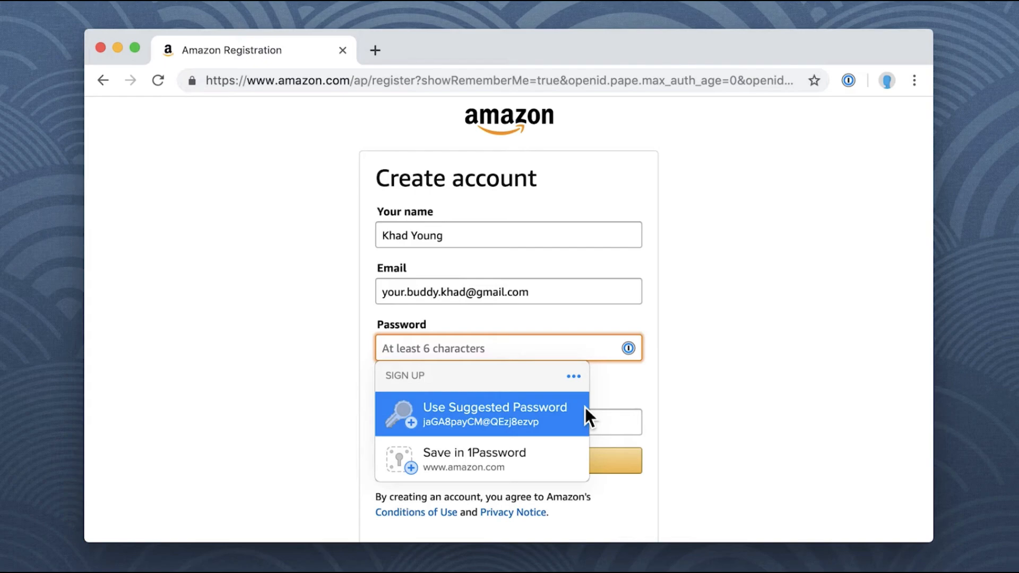
Save a new Amazon login with the suggested strong password to the Personal vault.
click(473, 459)
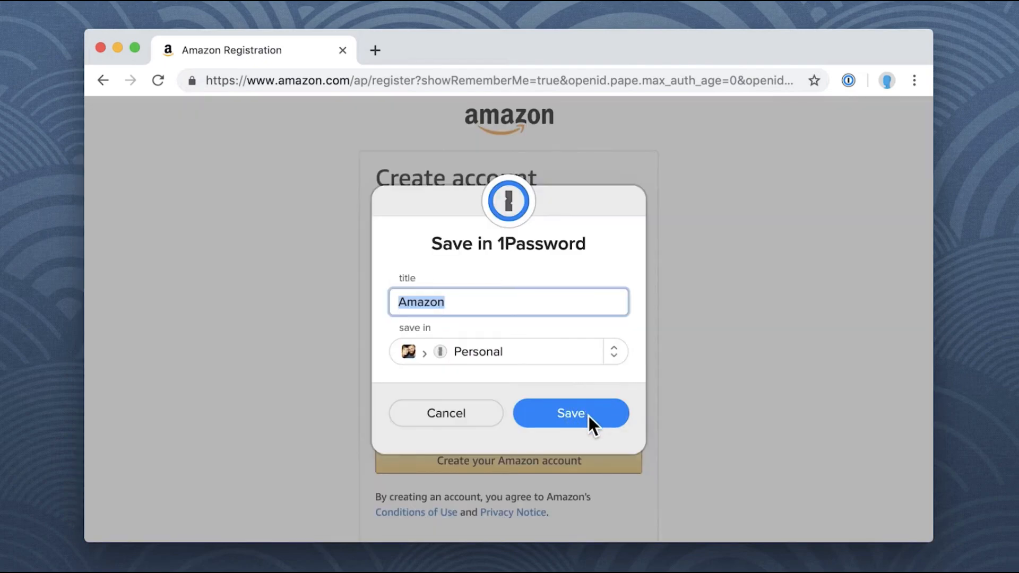
click(570, 413)
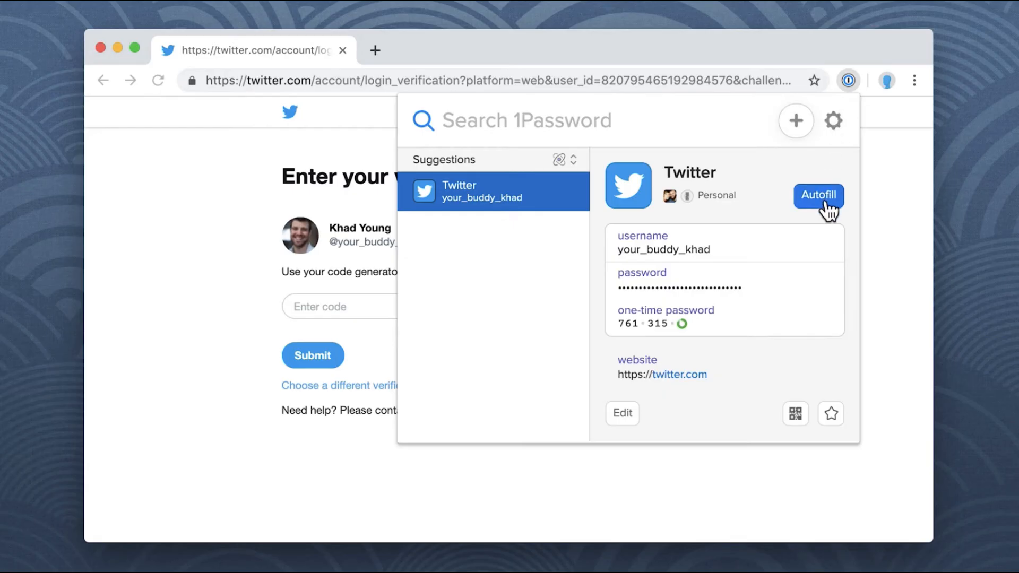
Fill the Twitter login with its one-time code, then search 'netflix' and edit that item.
click(818, 195)
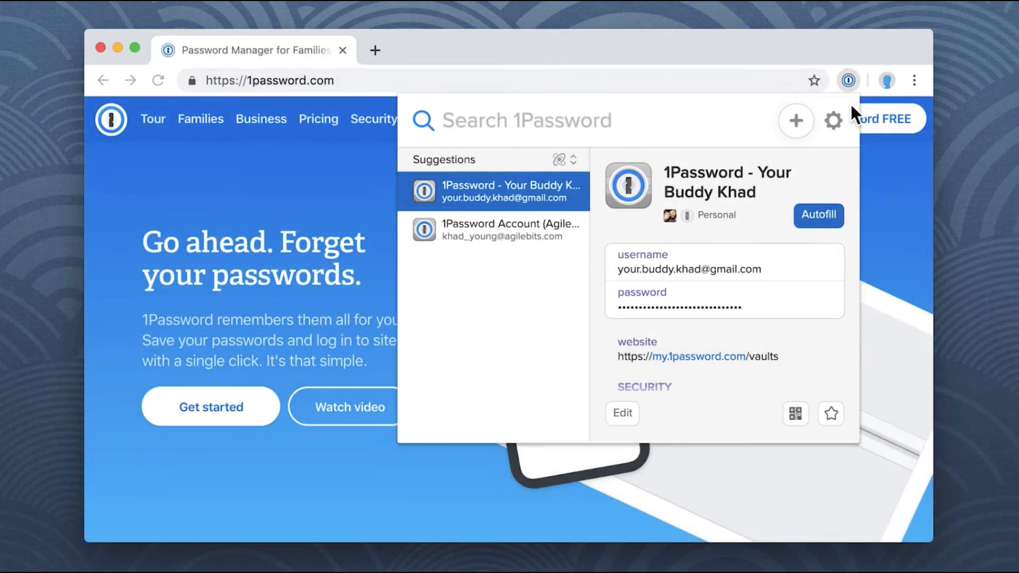
text(netflix)
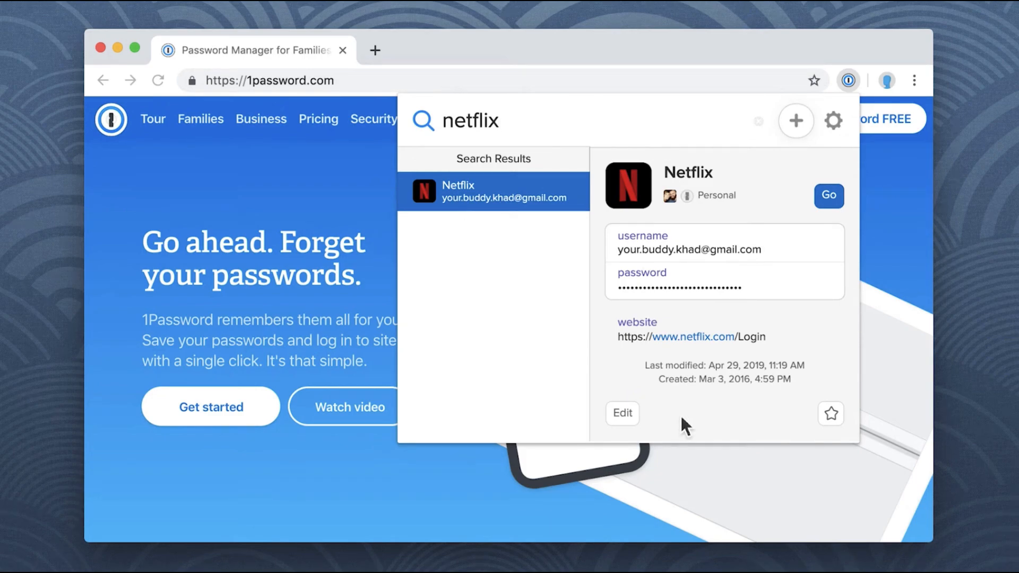
click(621, 412)
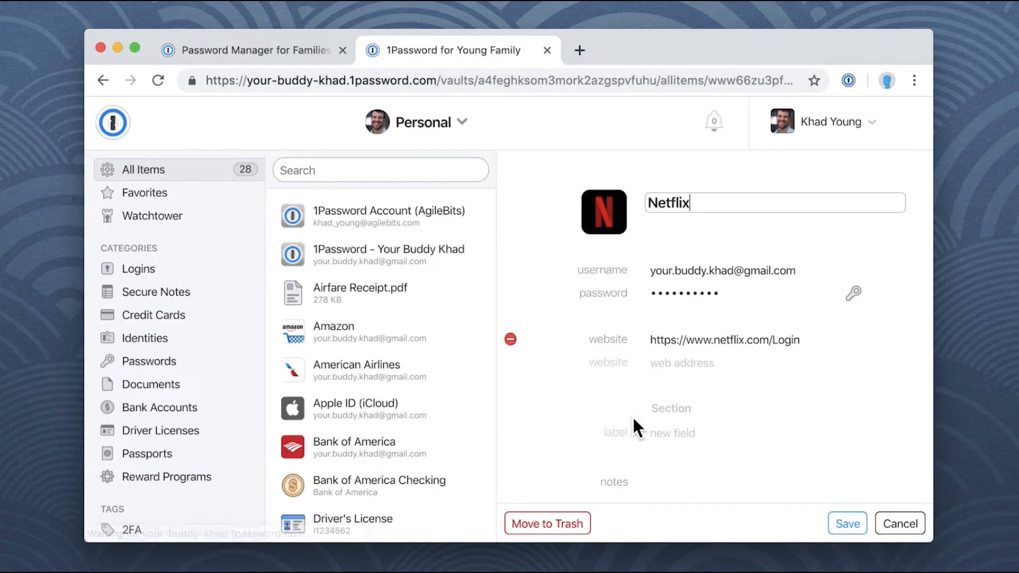
Tag the Netflix login PayPal in the web vault and save it.
text(Pa)
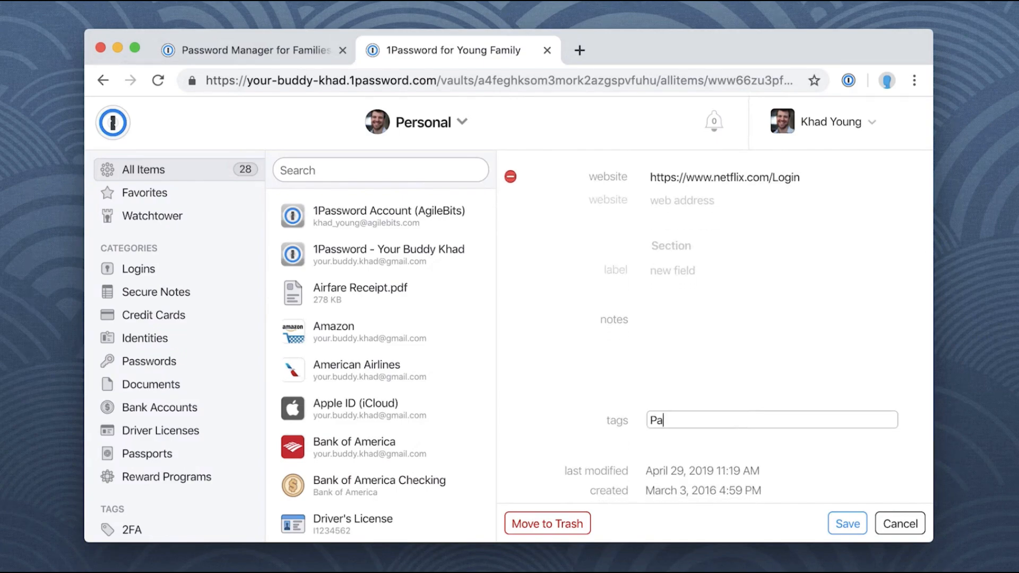
text(yPal)
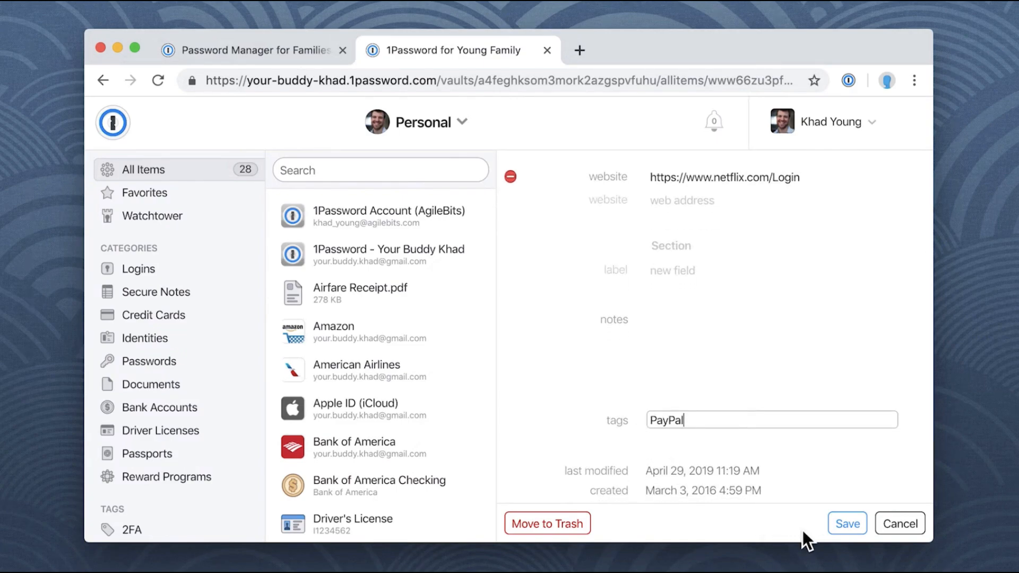
click(847, 523)
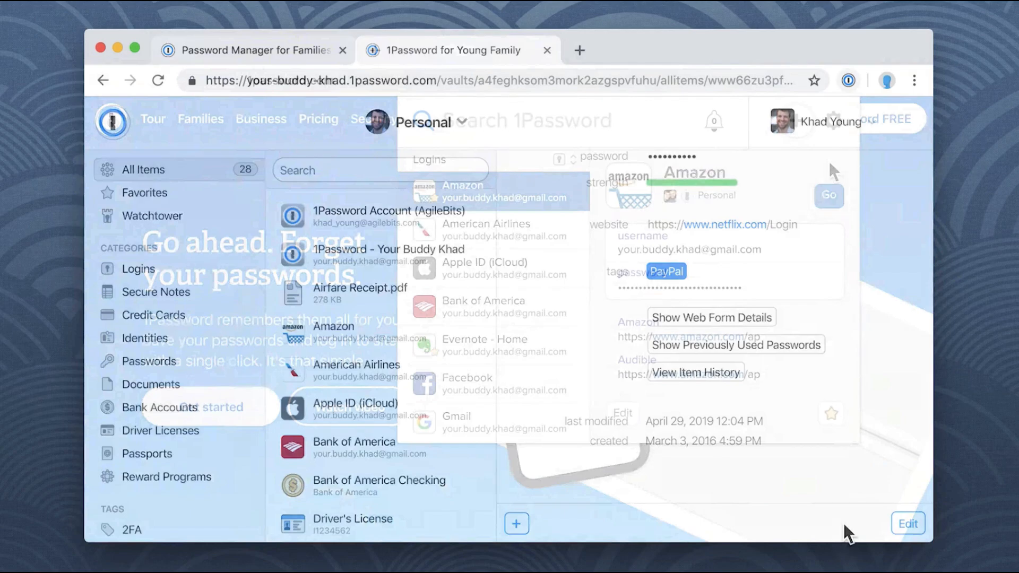
List logins from the System Operations vault via the gear menu's Vault dropdown.
click(547, 50)
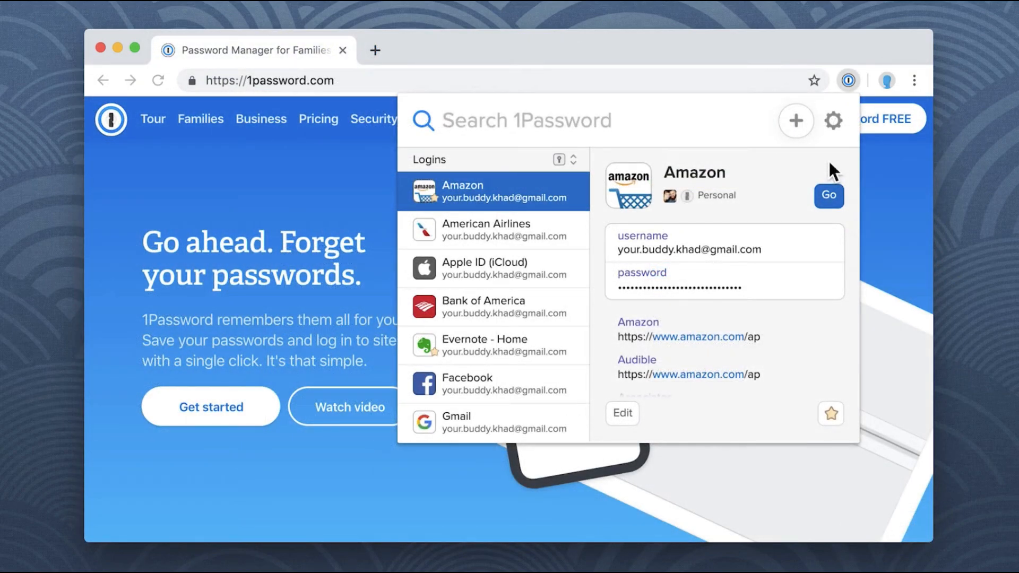
click(833, 120)
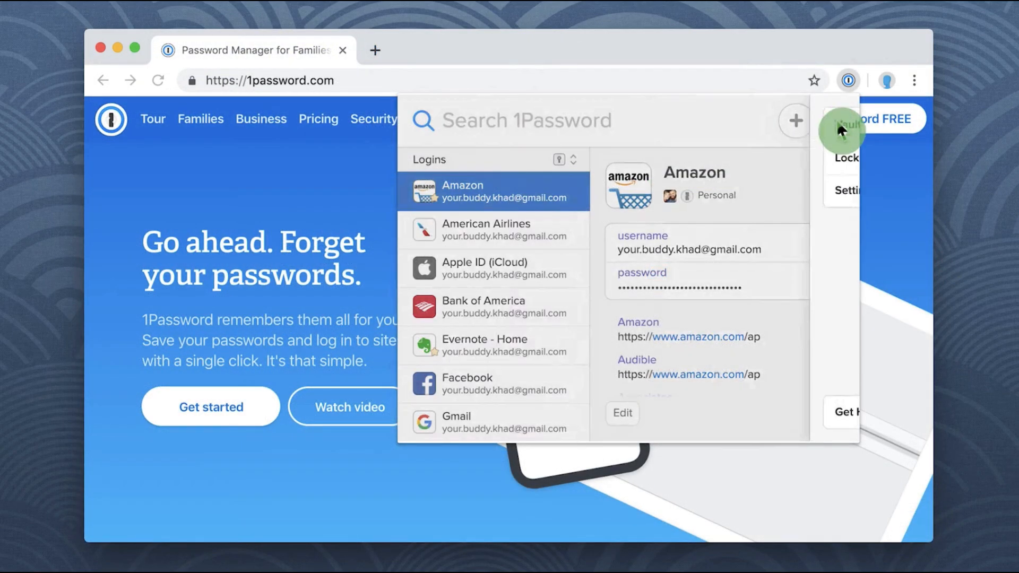
click(838, 126)
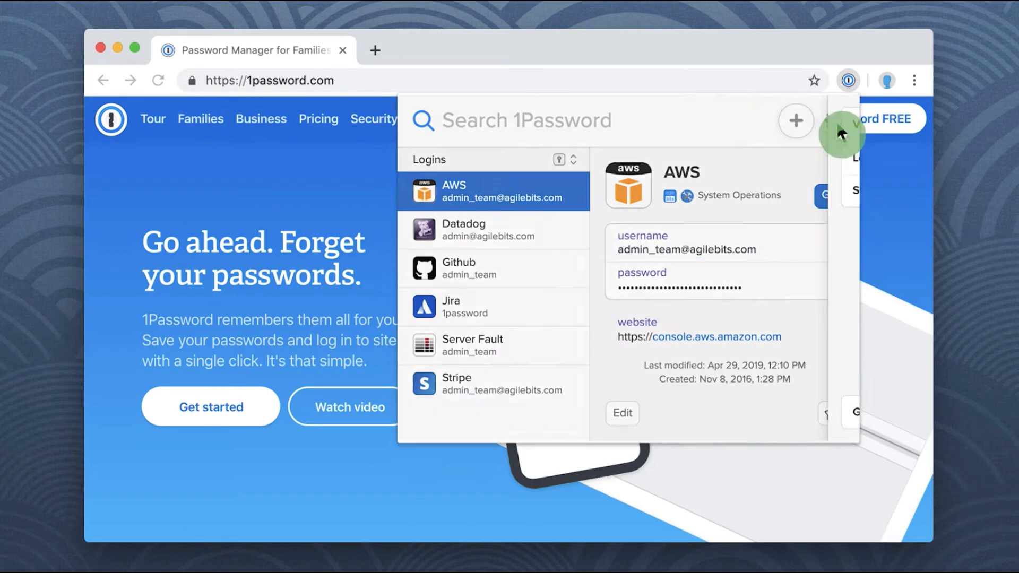
Switch the listing to All Vaults so every vault's logins appear together.
click(841, 134)
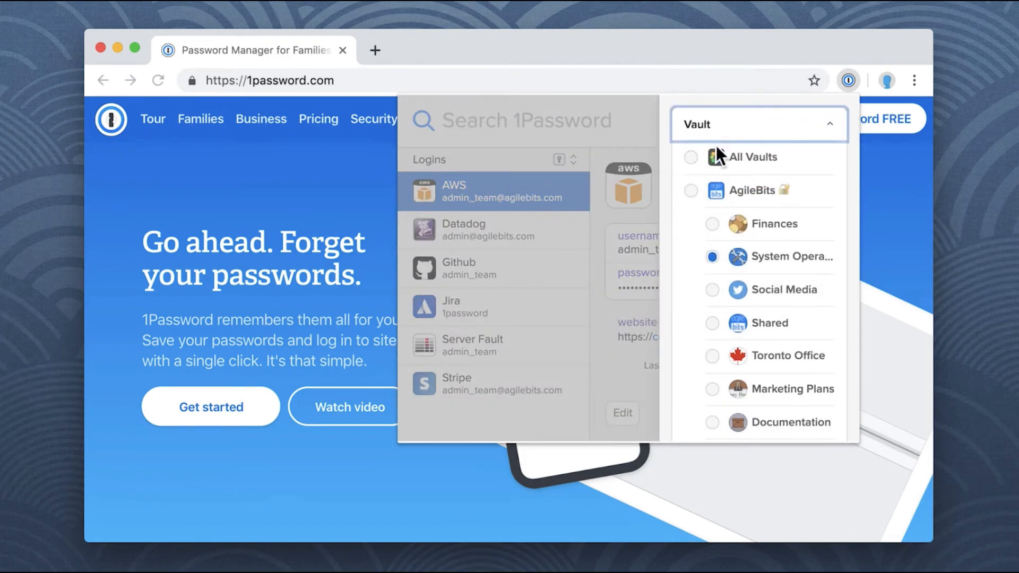
click(751, 157)
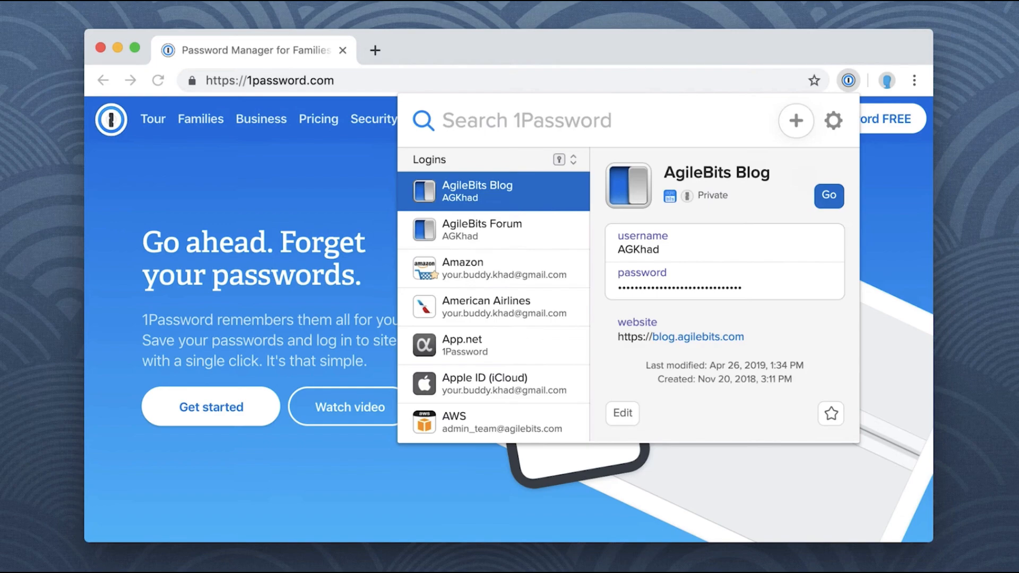
click(832, 121)
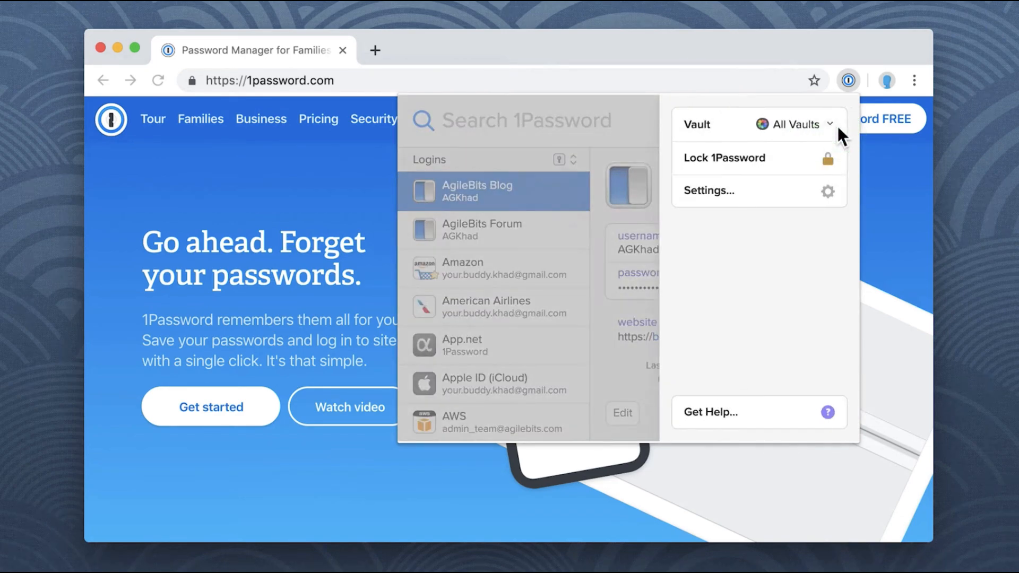
click(723, 157)
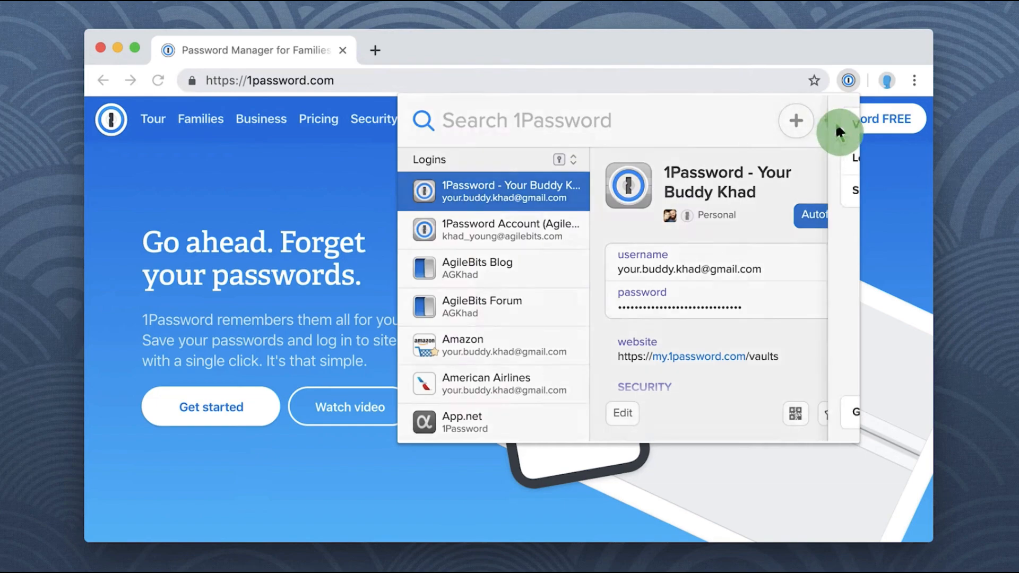
click(375, 50)
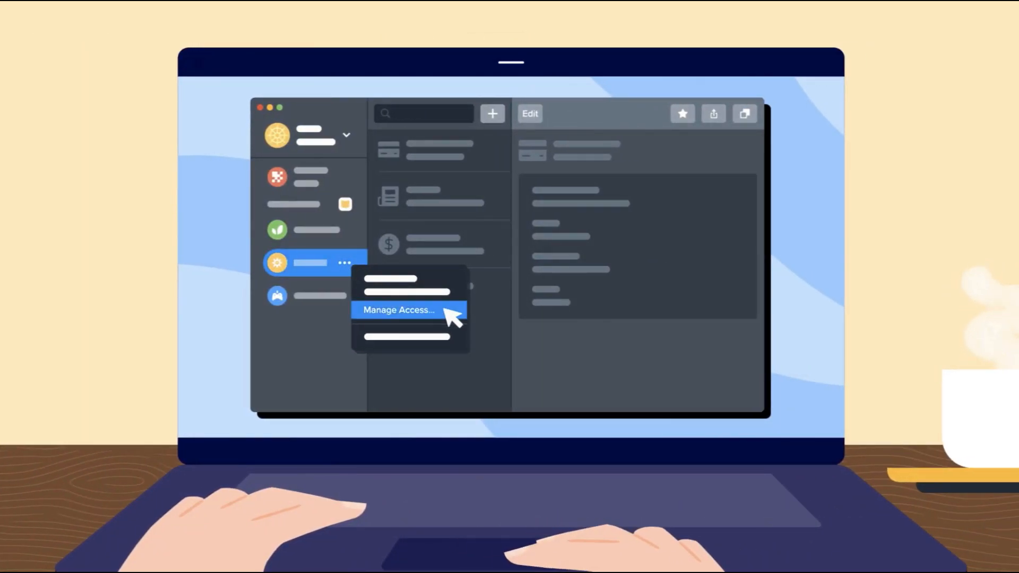
Launch the 1Password desktop app and enter the master password on its lock screen.
click(398, 310)
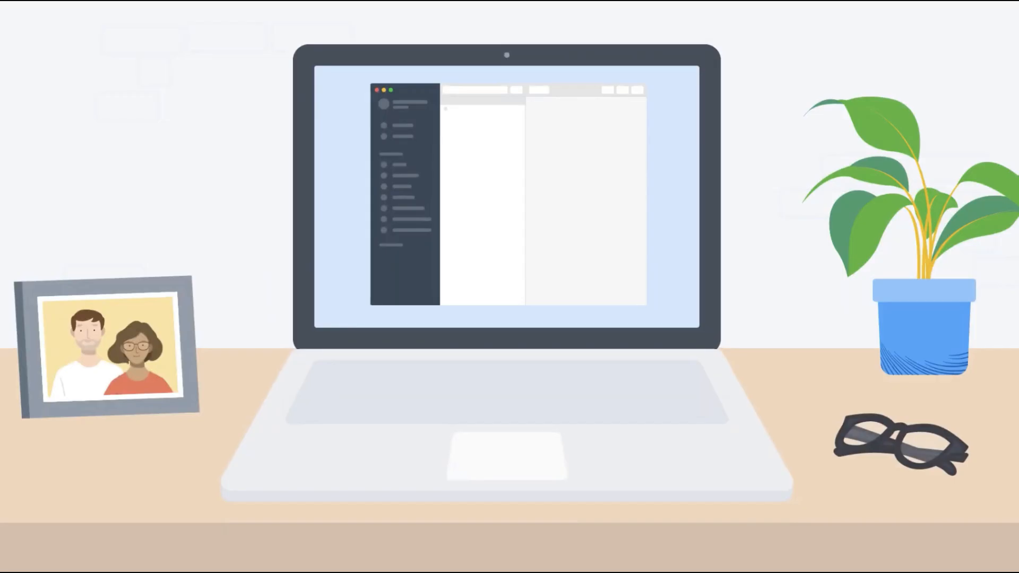
click(403, 126)
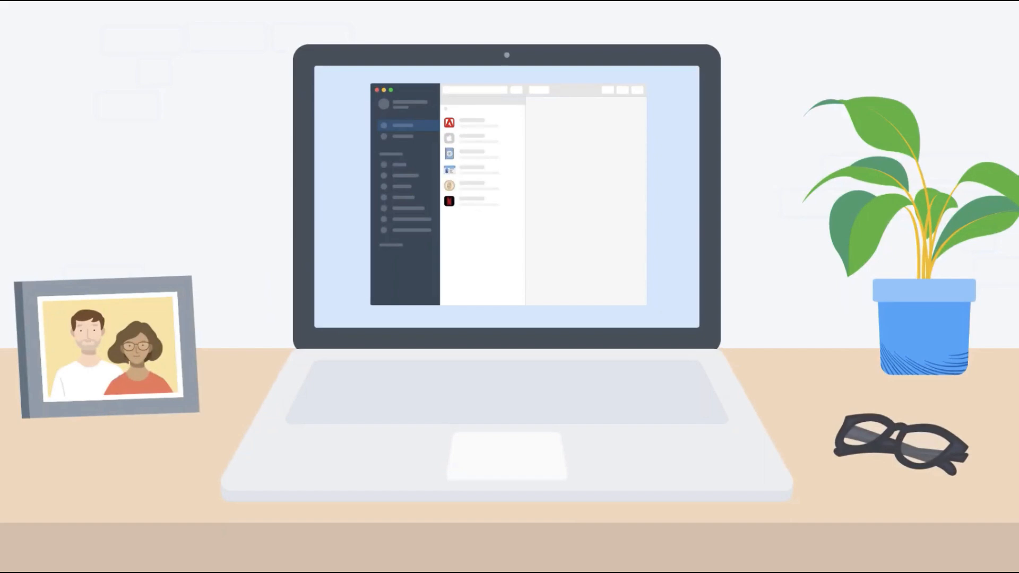
click(481, 200)
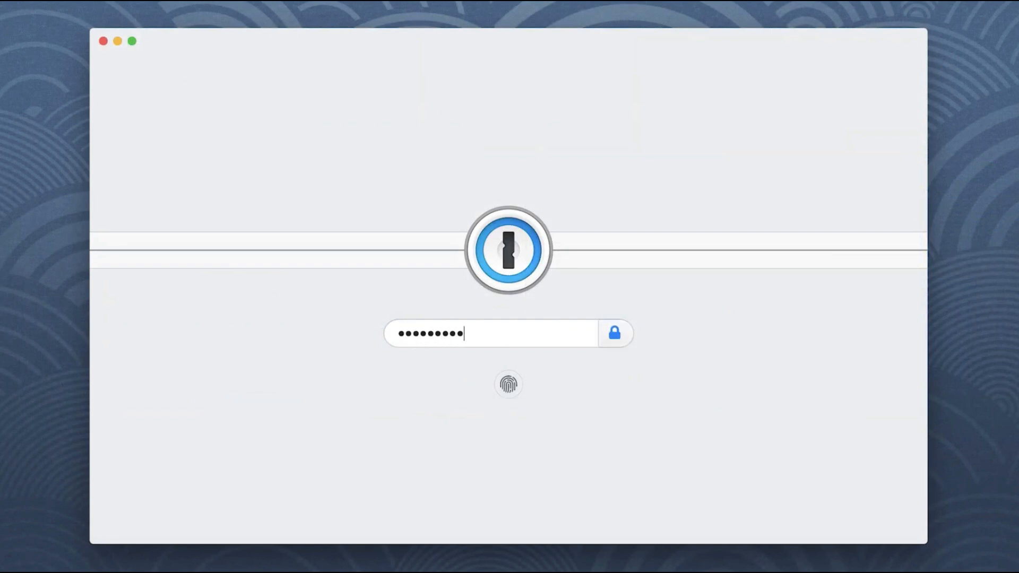
Unlock with the master password and filter the Personal vault to its Favourites.
text(password)
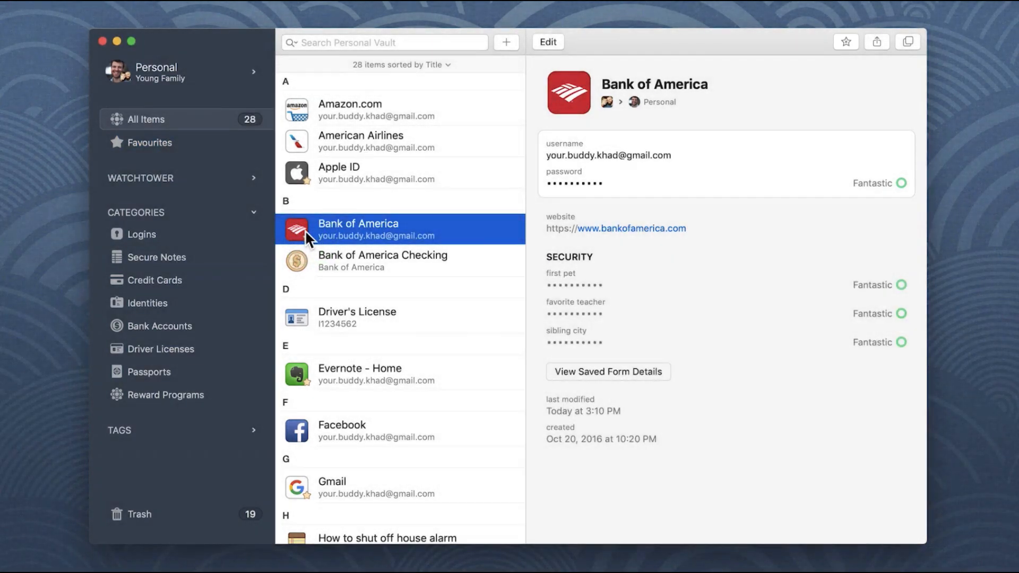
click(150, 142)
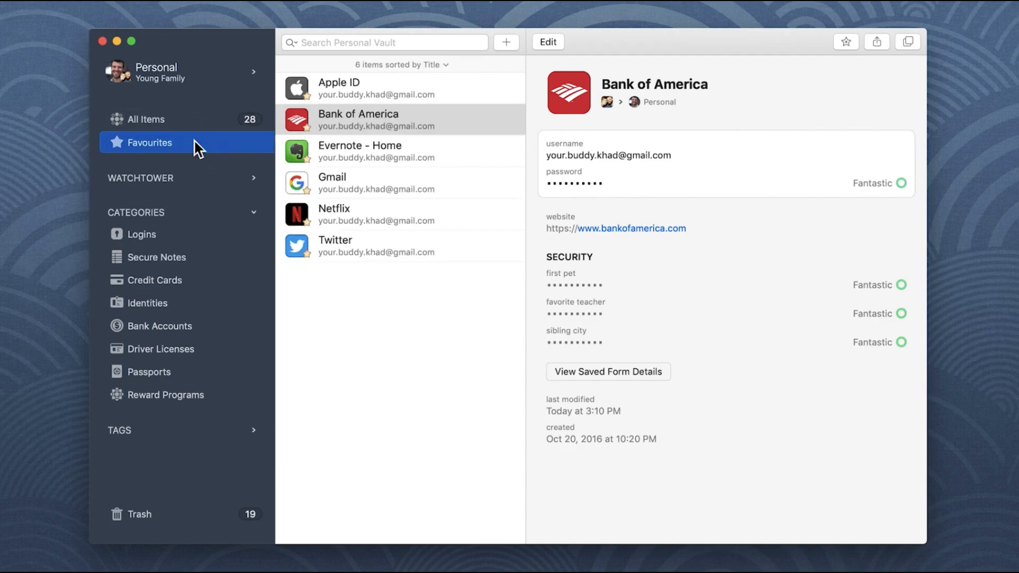